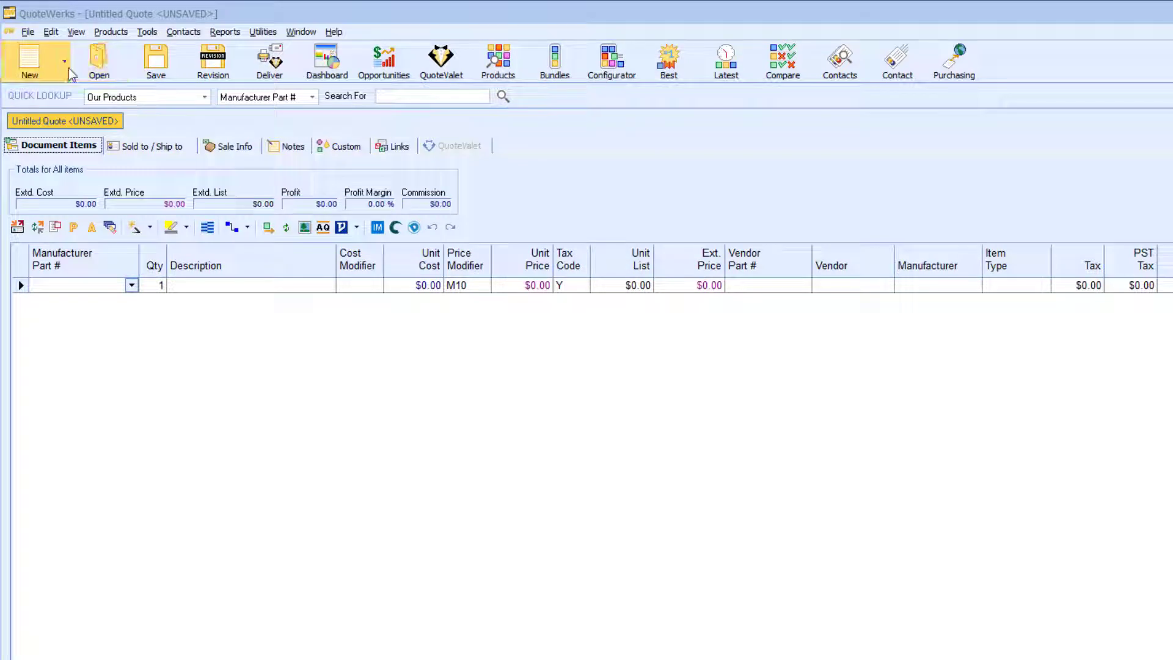
# - Create a new document from the Entertainment Template via New > Select Template
pyautogui.click(62, 61)
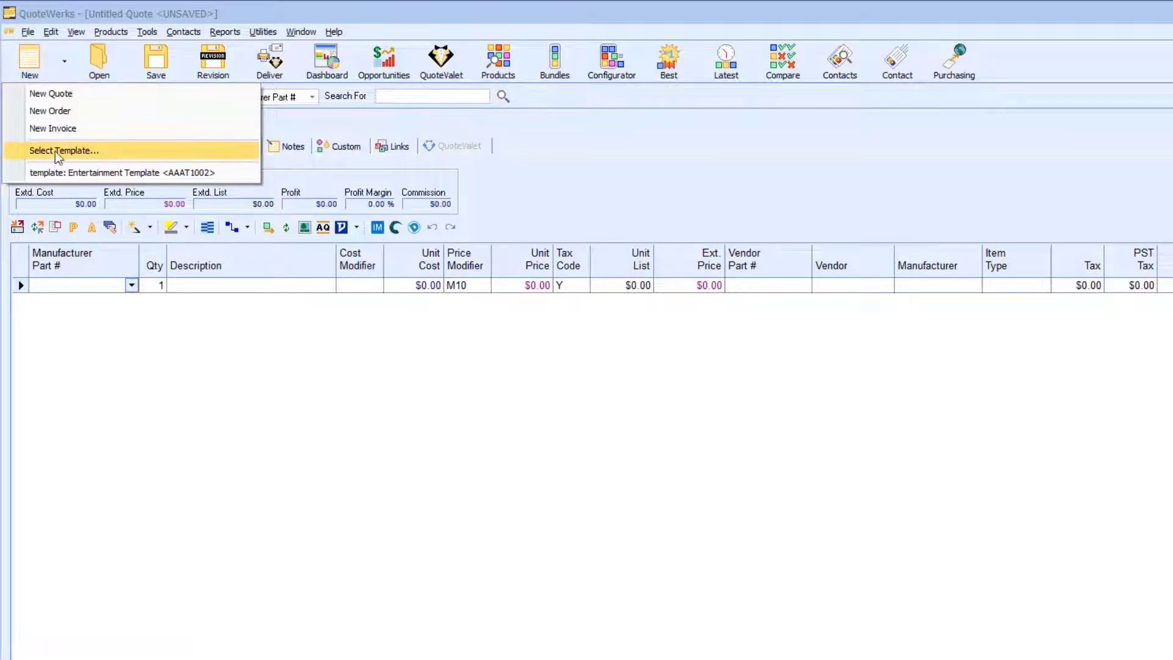
pyautogui.click(71, 150)
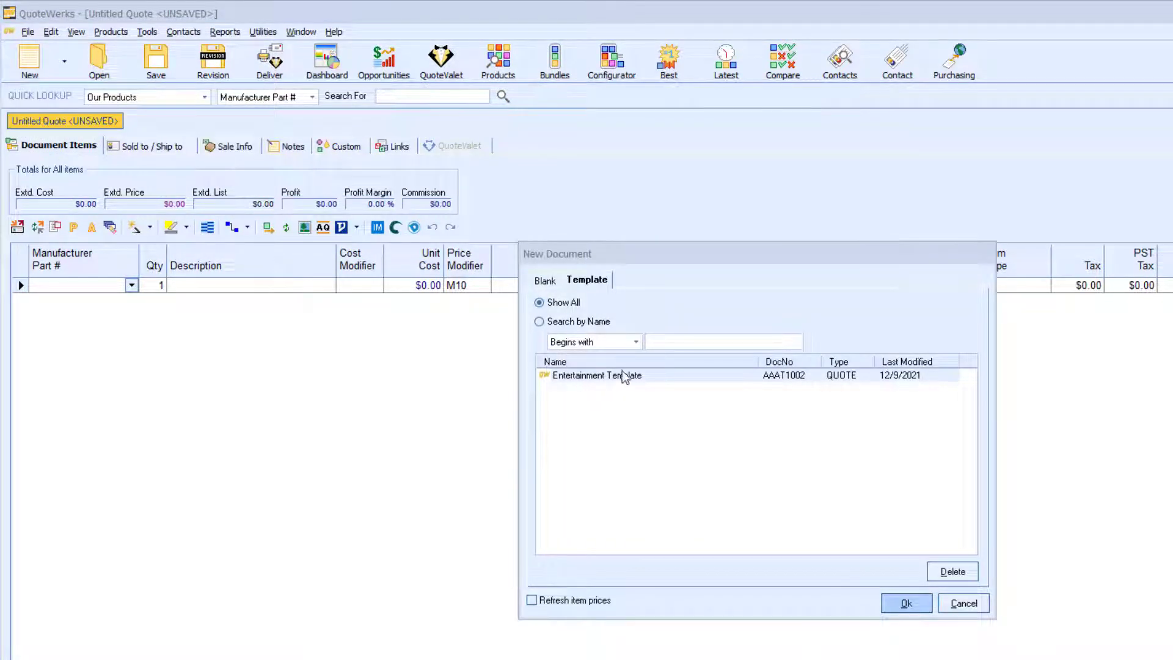
pyautogui.click(901, 604)
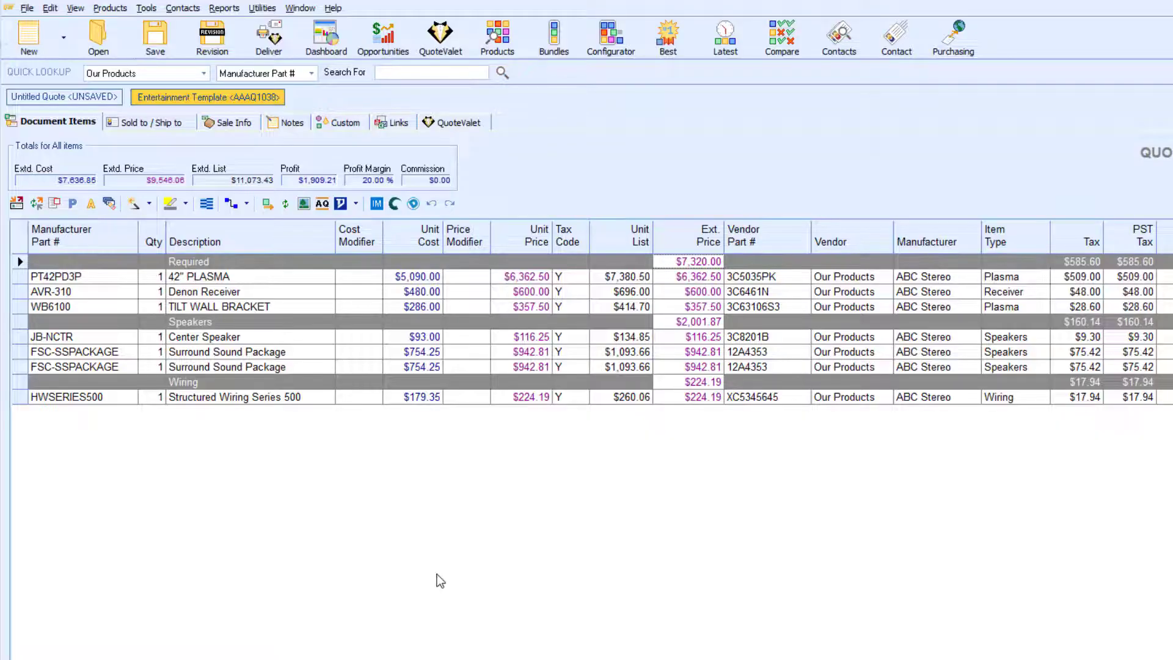
# - Search the CRM by Contact Last Name for 'Faulkner' from the Sold to / Ship to lookup
pyautogui.click(154, 122)
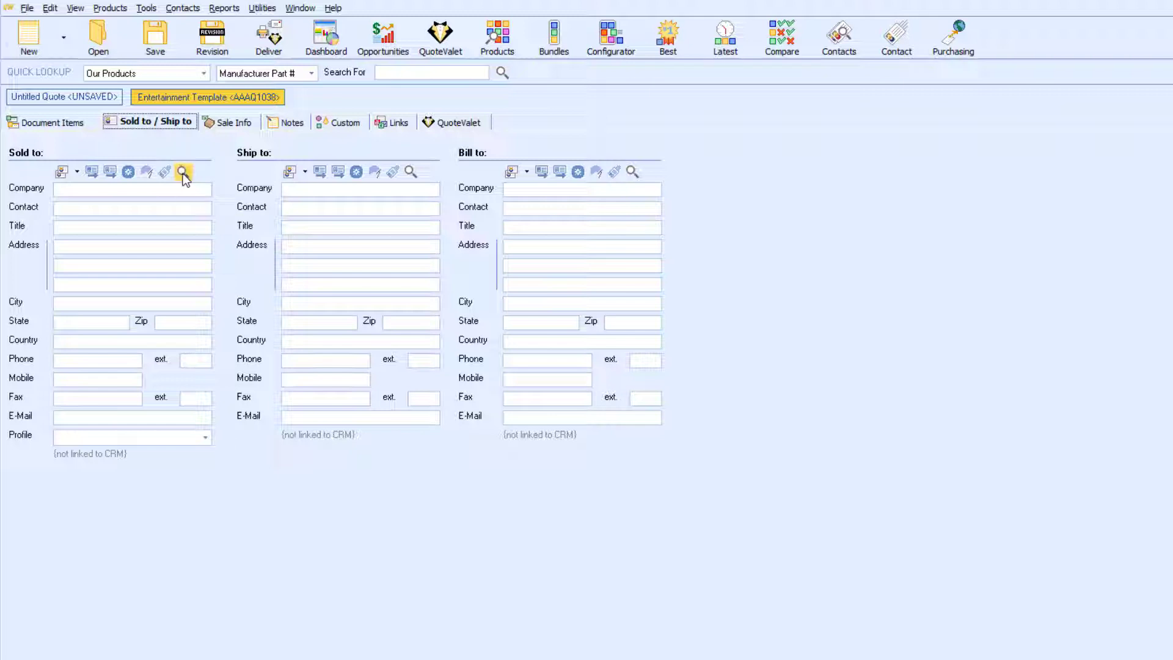
pyautogui.click(181, 171)
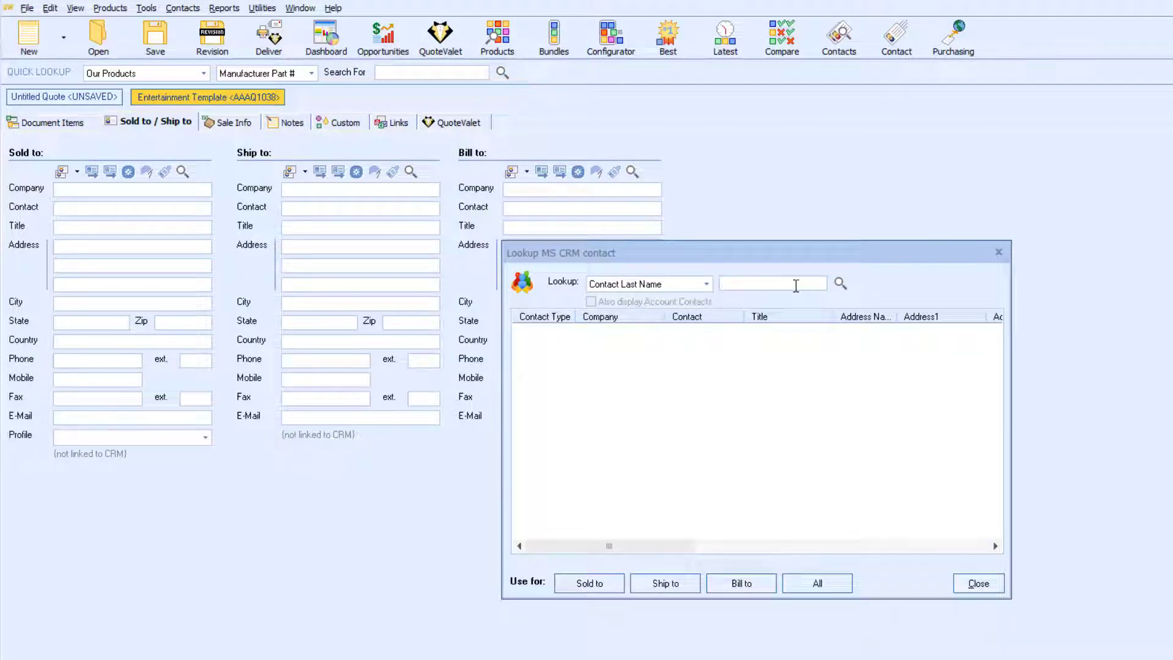
pyautogui.click(705, 284)
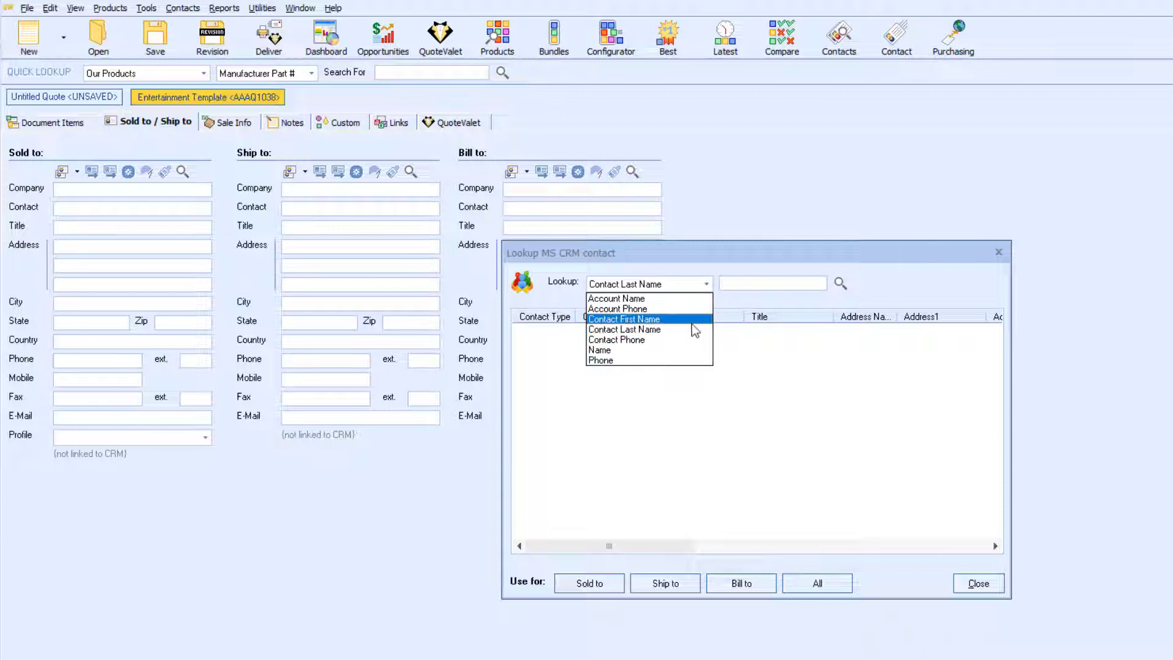
pyautogui.click(624, 330)
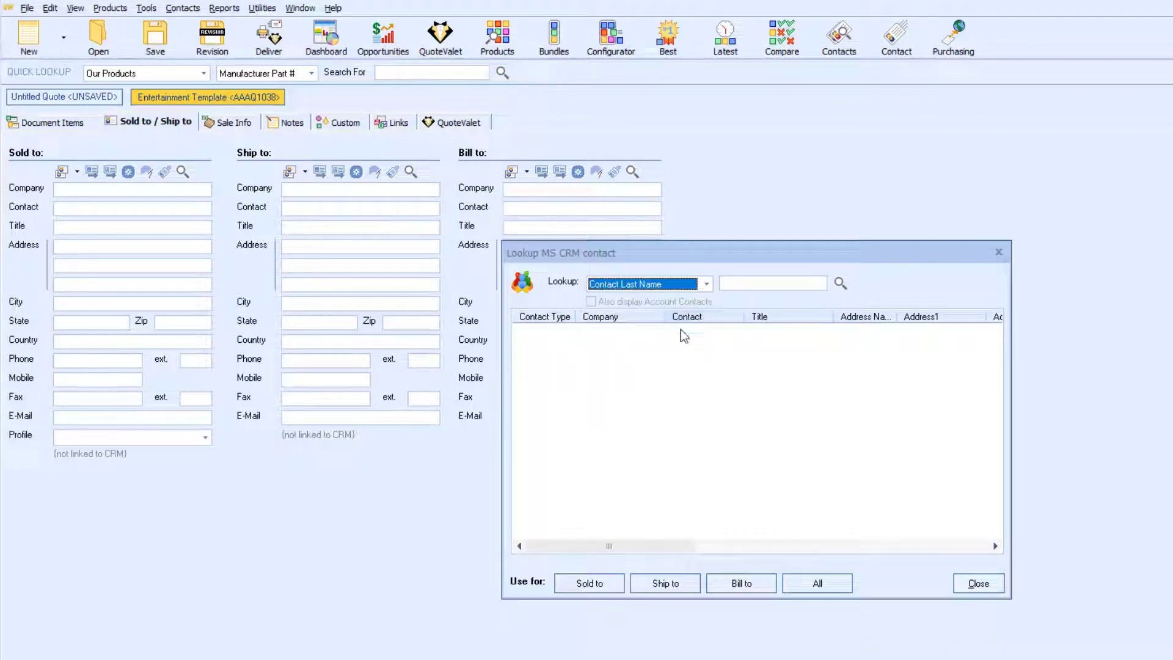
pyautogui.click(772, 283)
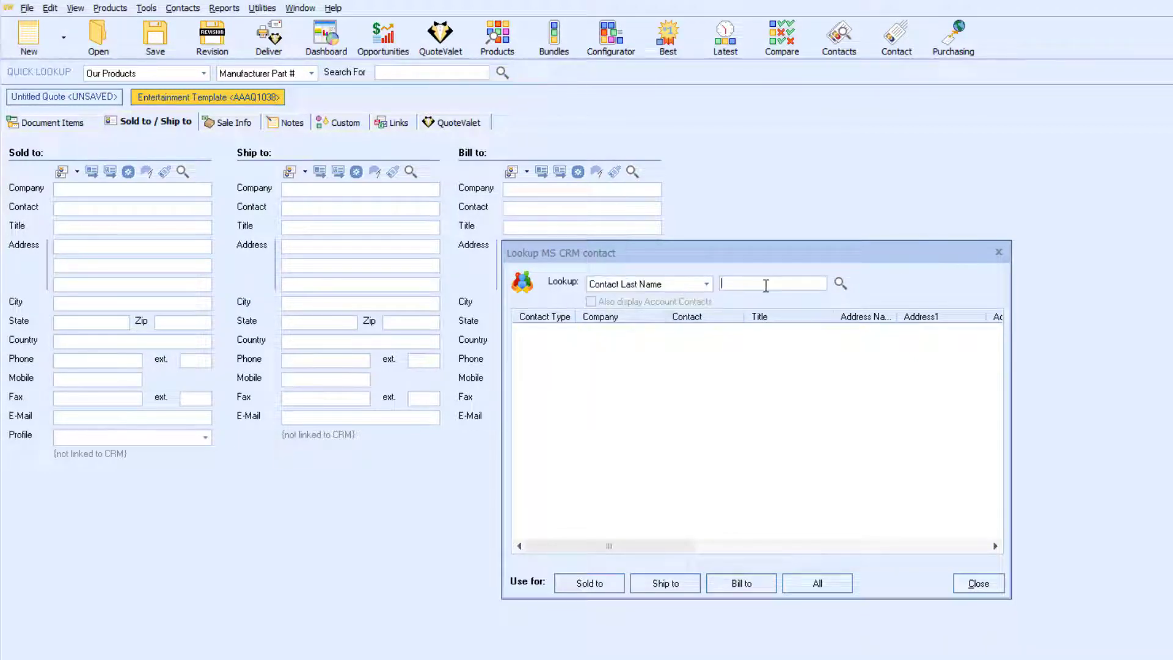
pyautogui.write('Faulkner')
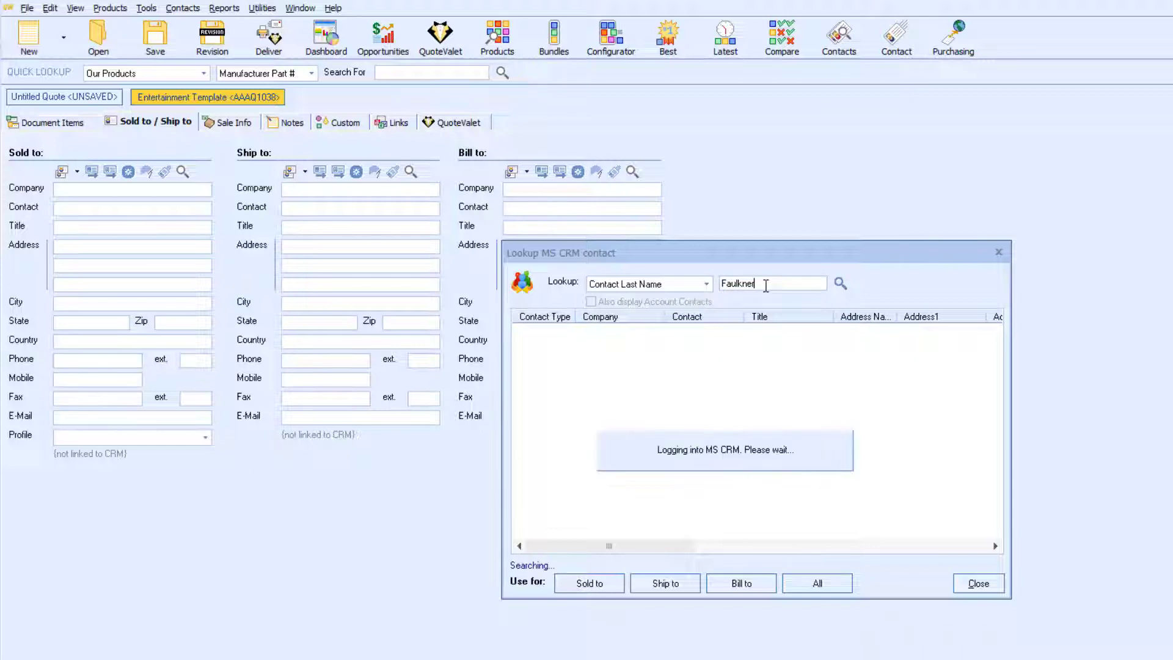
pyautogui.click(841, 284)
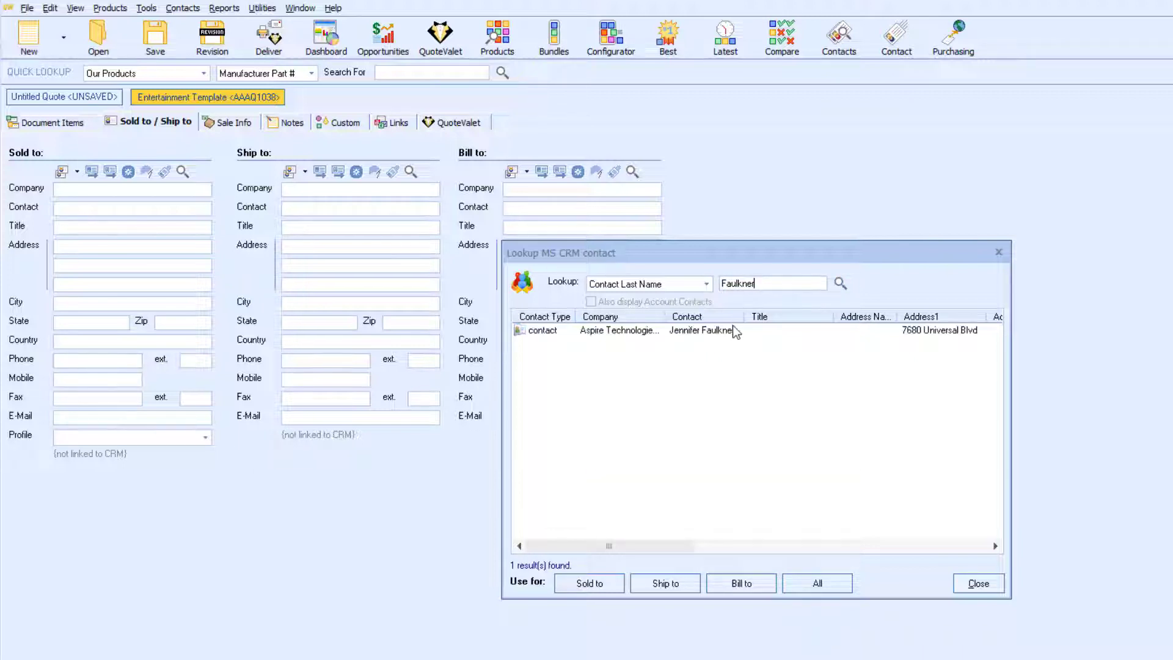
# - Apply the found Aspire Technologies contact to sold to, ship to and bill to
pyautogui.click(703, 330)
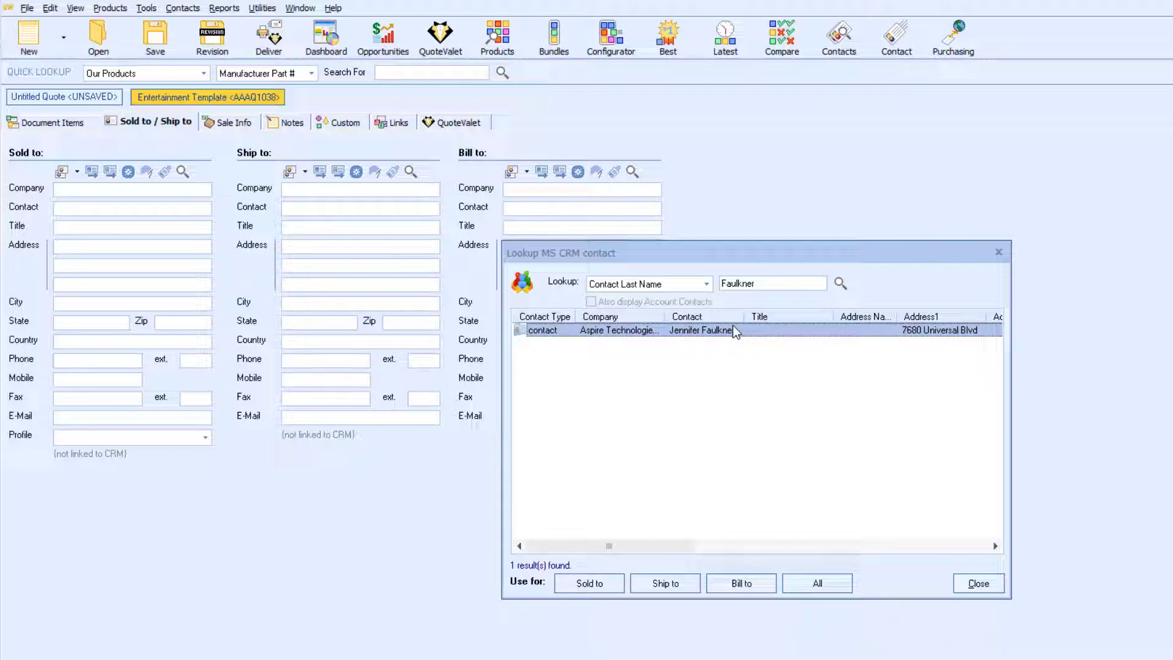
pyautogui.click(816, 583)
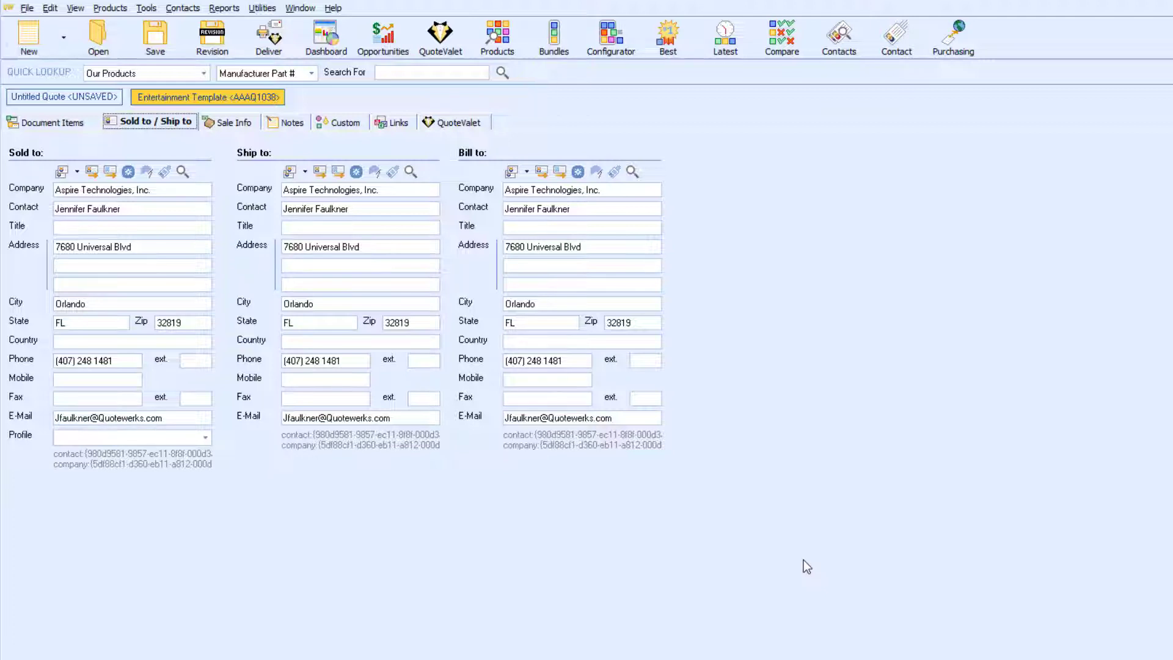
pyautogui.moveTo(396, 185)
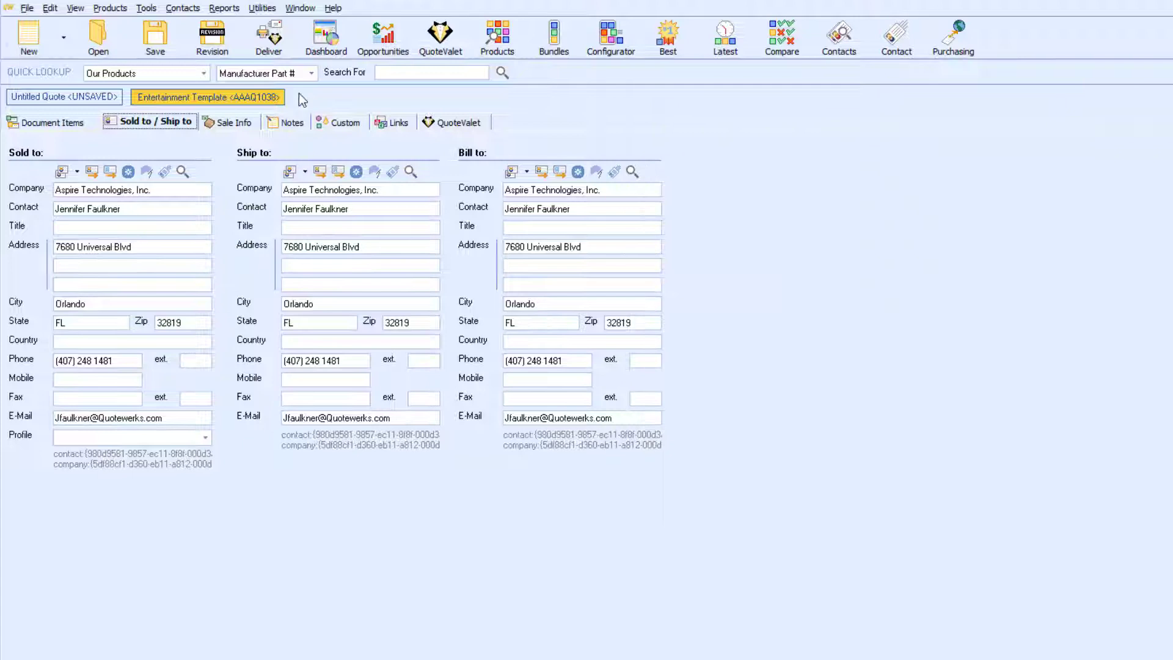
# - Start a new DataLink mapping from Contacts > Setup Contact Manager > DataLink Setup
pyautogui.click(182, 7)
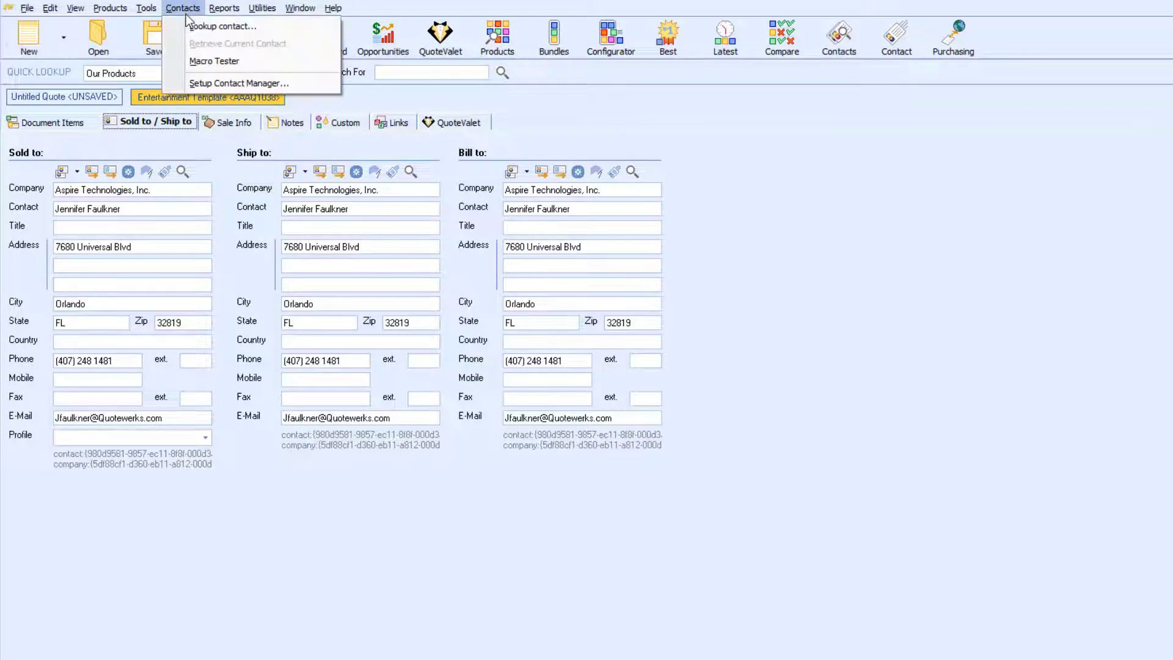
pyautogui.click(240, 83)
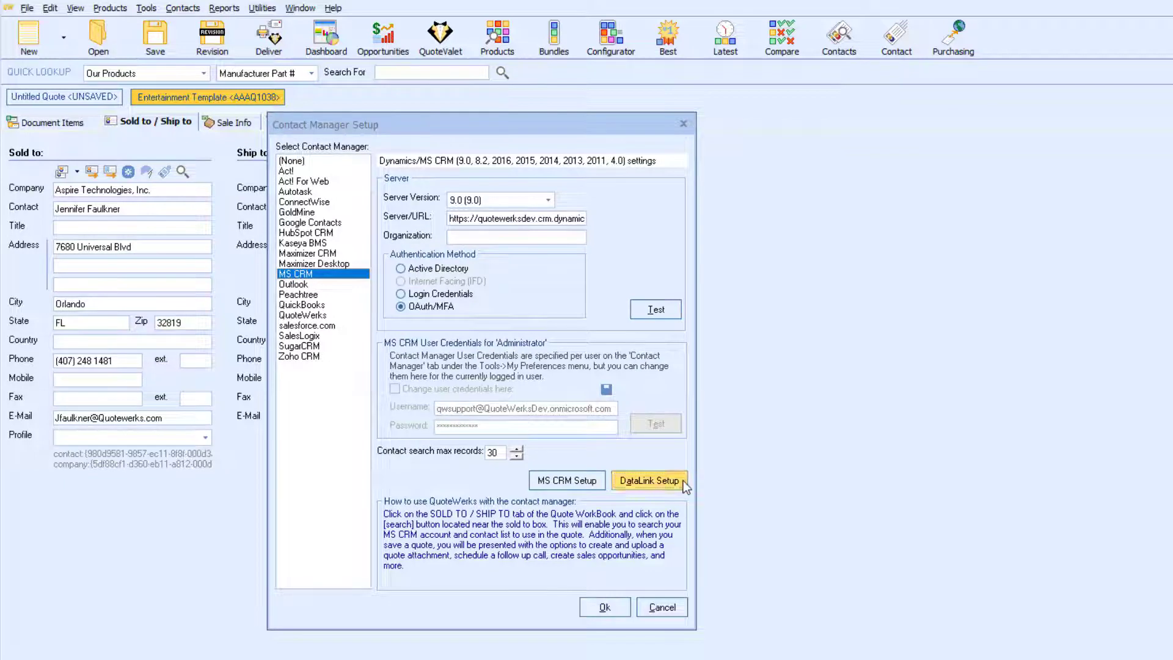
pyautogui.click(650, 480)
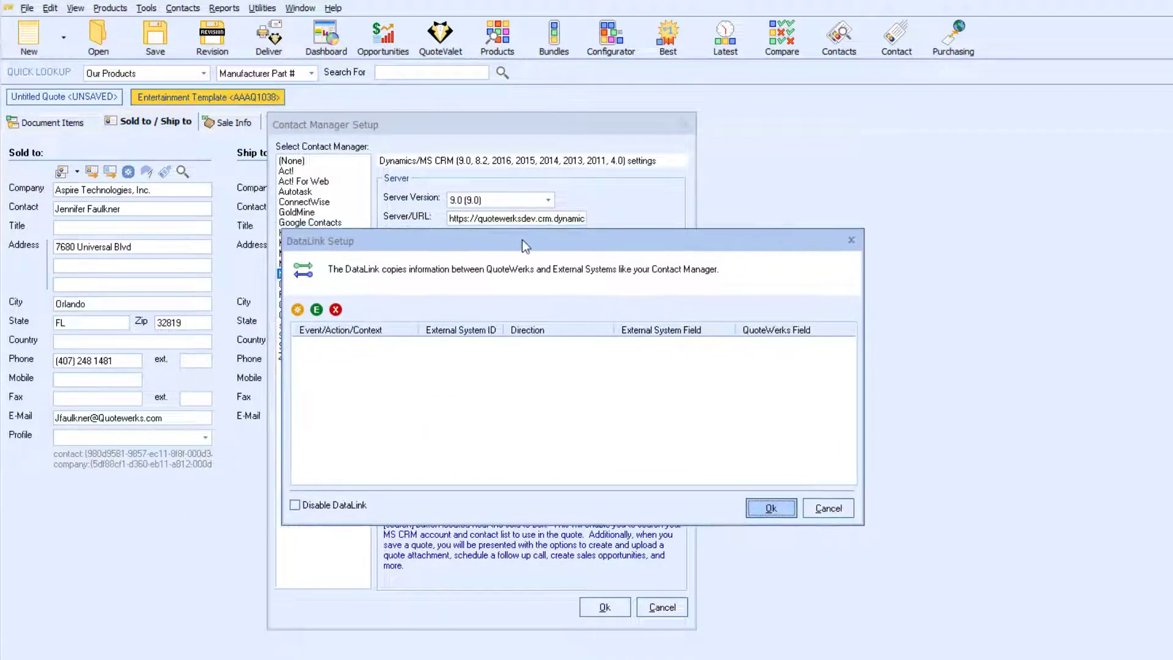
pyautogui.click(297, 310)
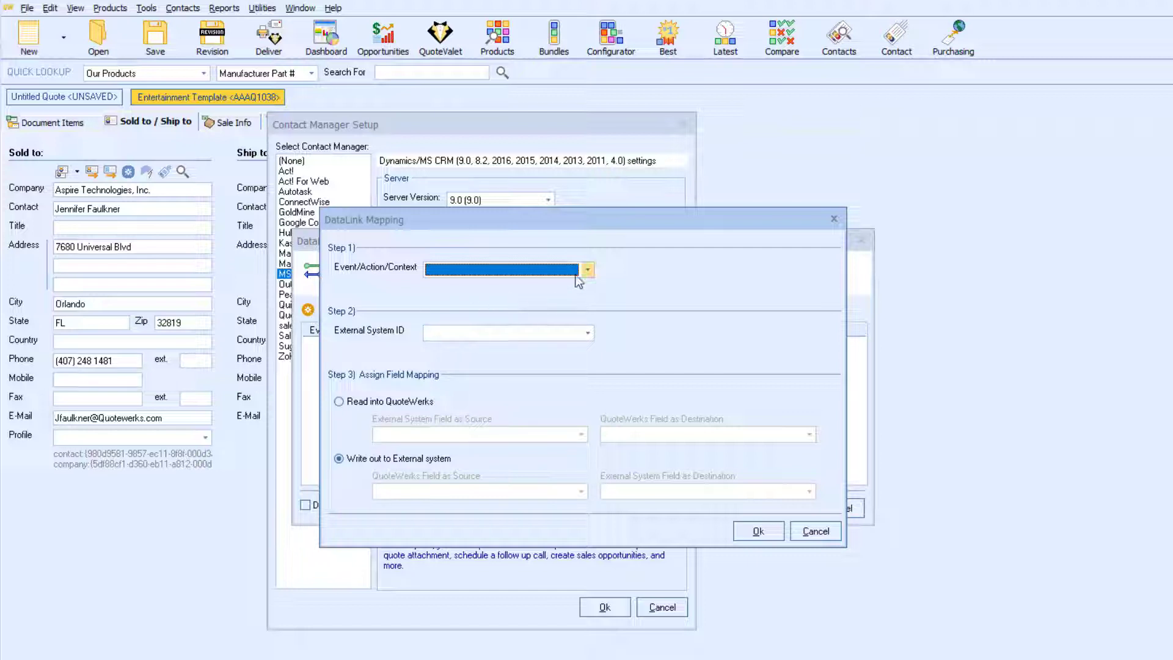
# - Set the mapping to RetrieveSoldTo, MSCRM, reading CRM field contact->new_customprofile
pyautogui.click(587, 268)
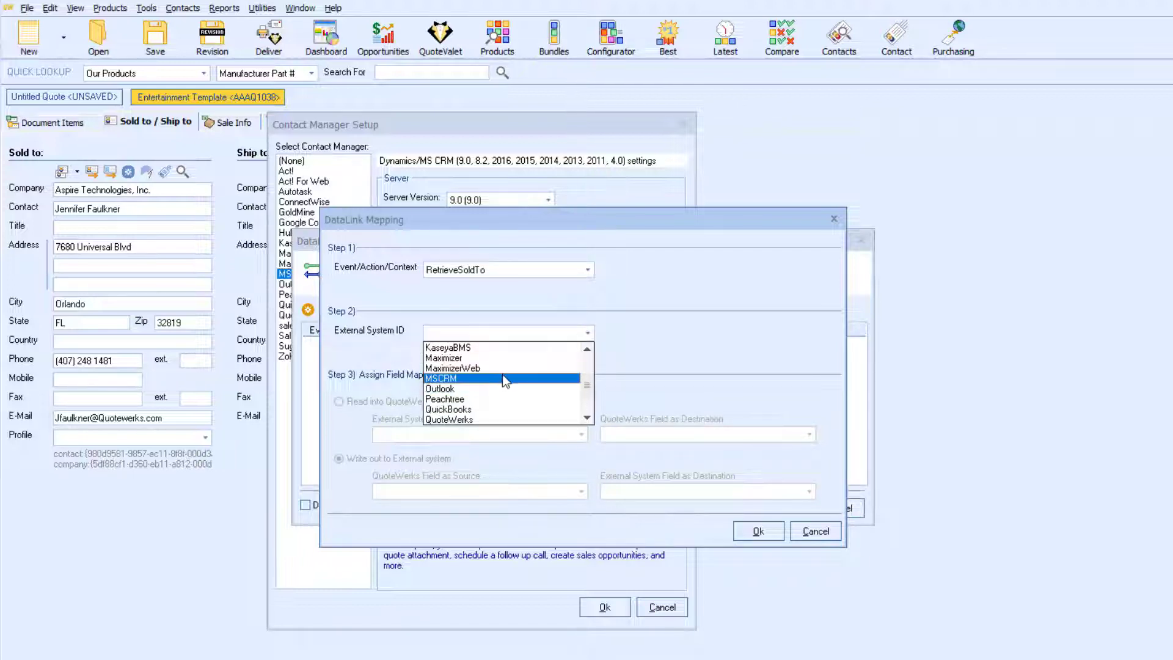
pyautogui.click(441, 379)
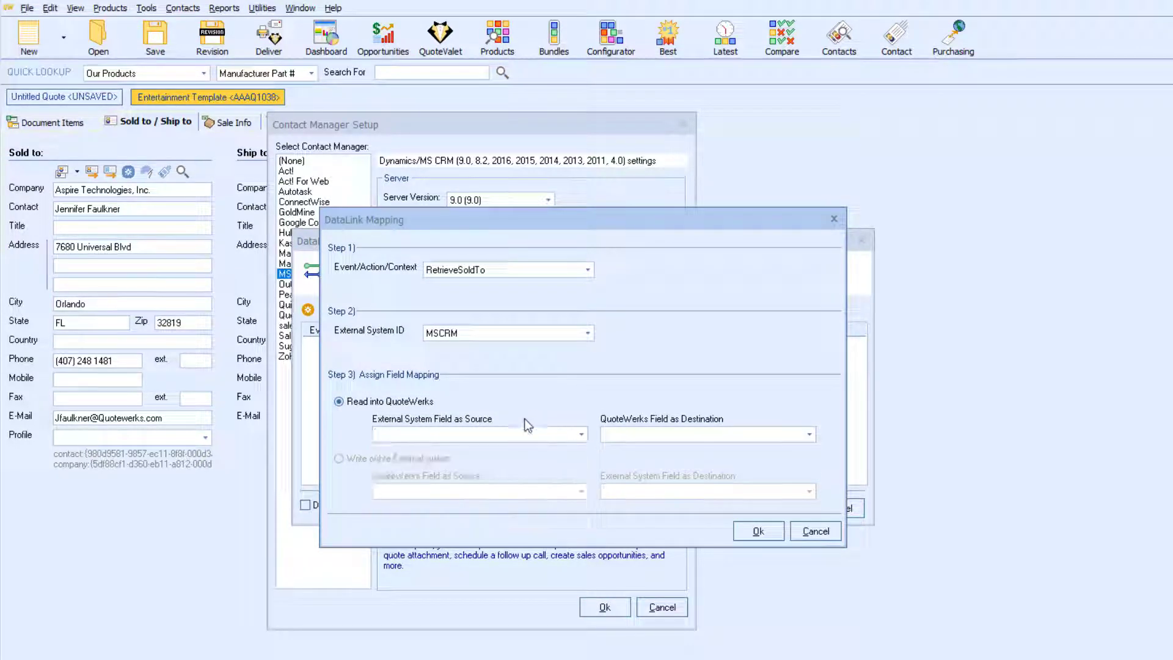
pyautogui.click(472, 433)
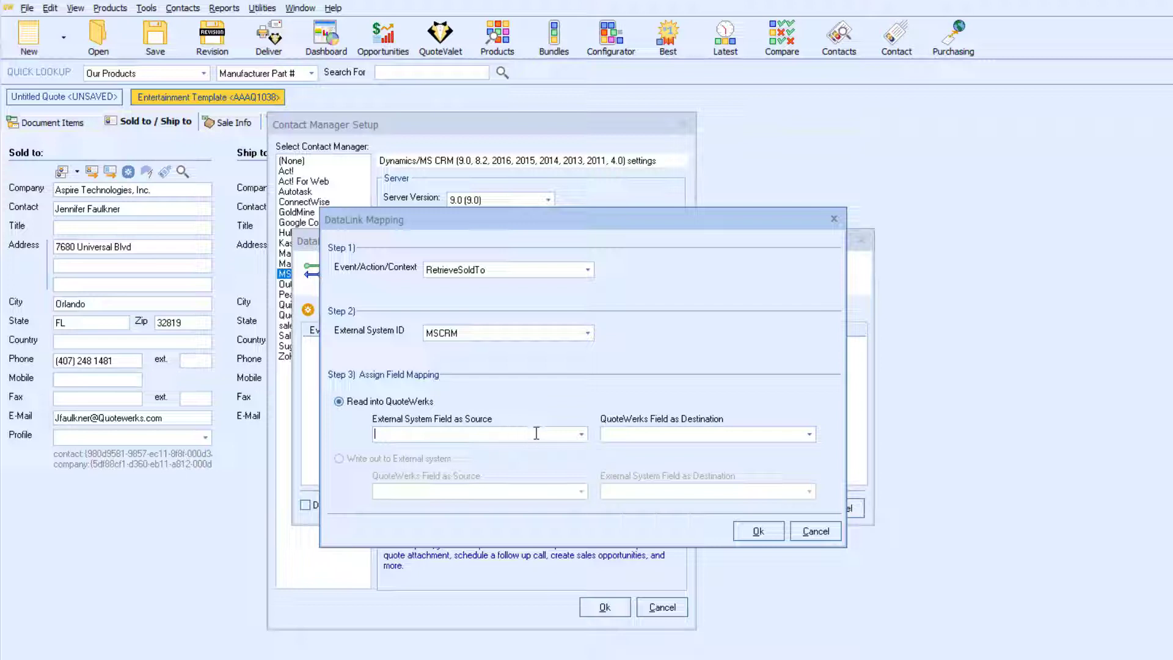
pyautogui.write('contact->')
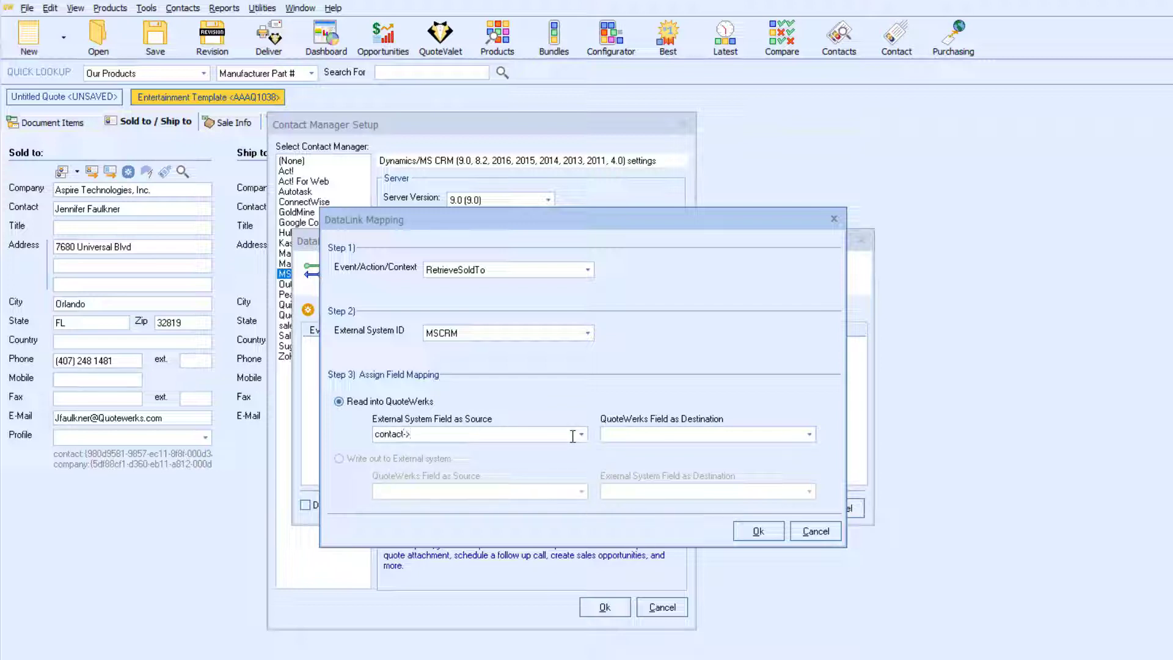
pyautogui.write('new_custom')
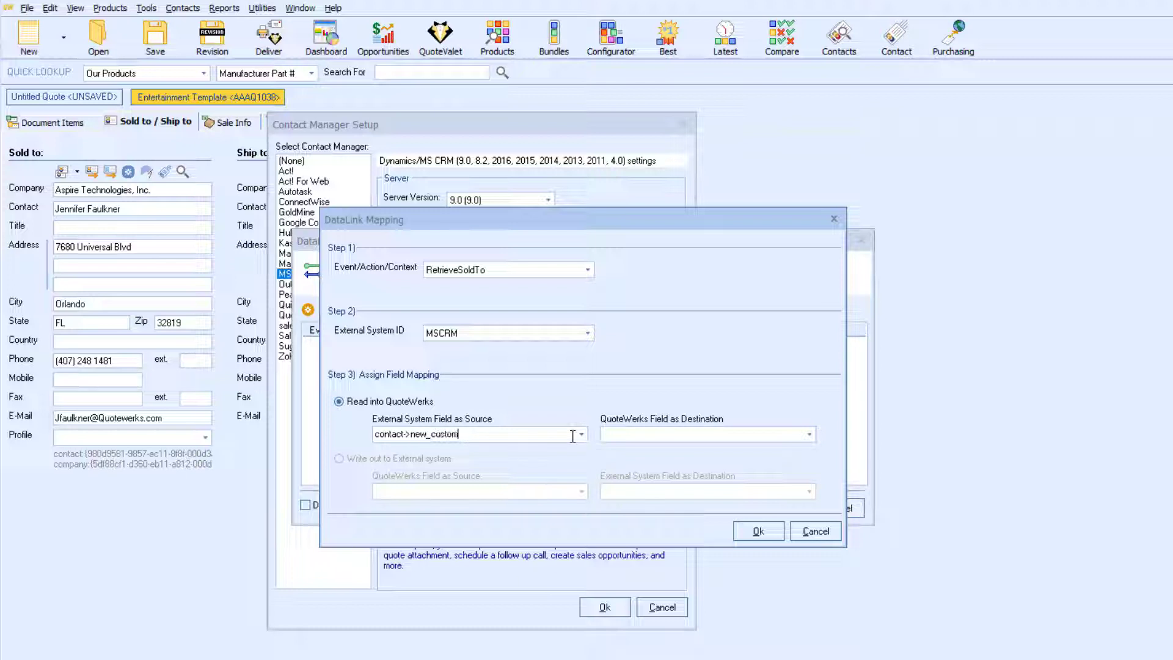
pyautogui.write('profile')
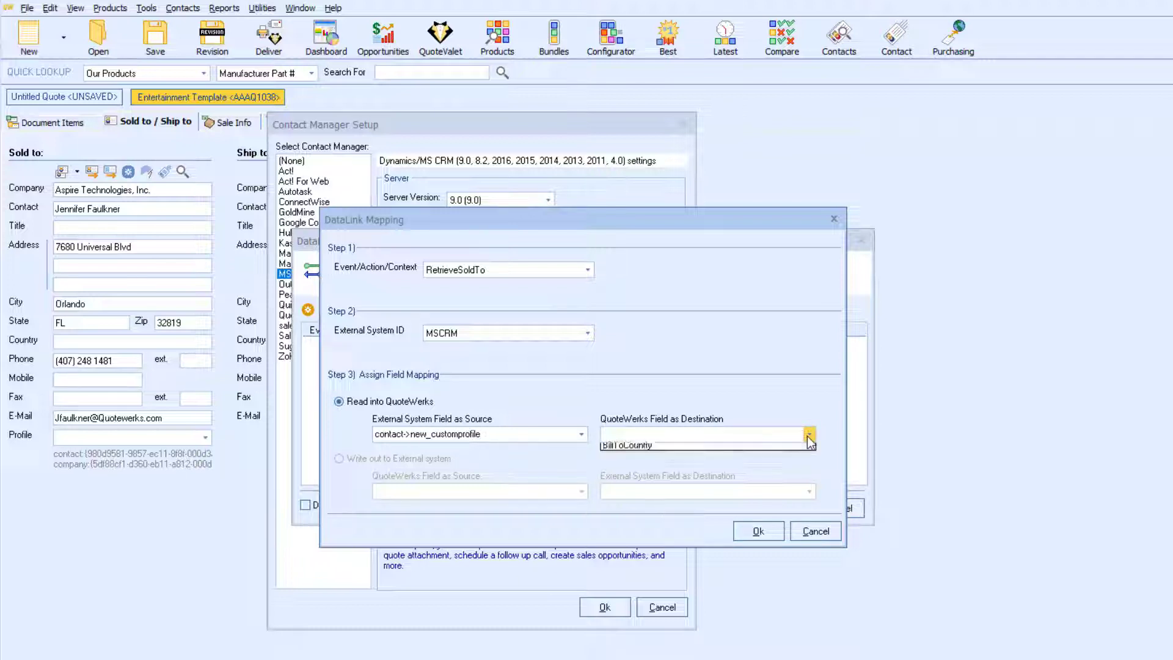
# - Map it to the SoldToPriceProfile destination field and save the mapping
pyautogui.click(807, 434)
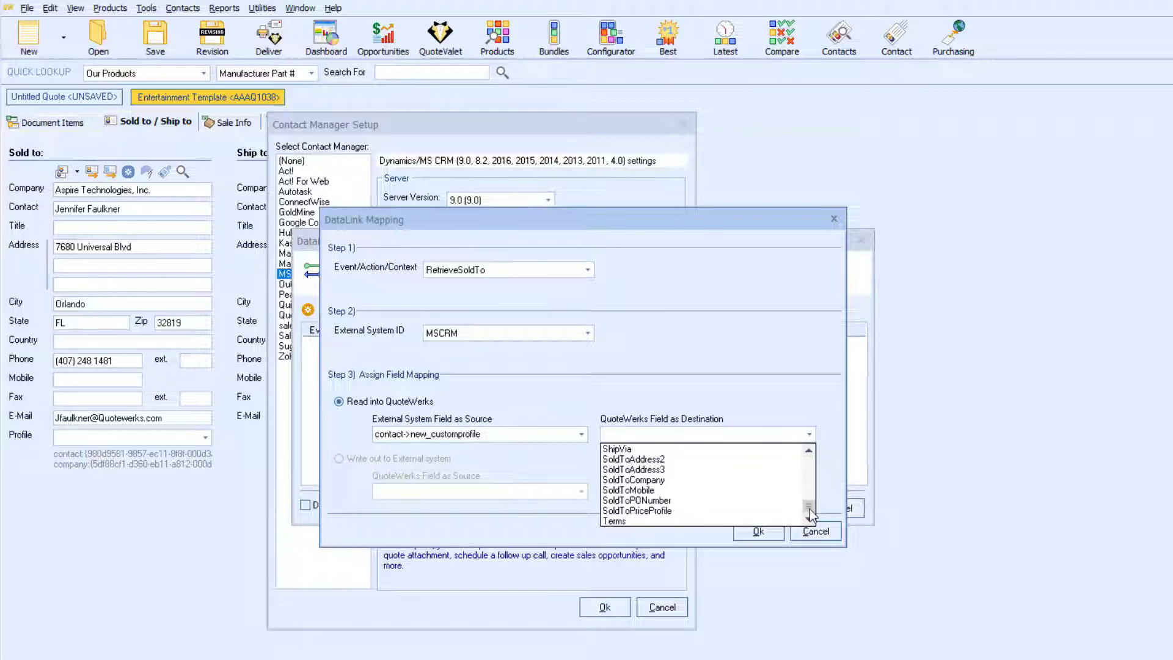
pyautogui.click(637, 511)
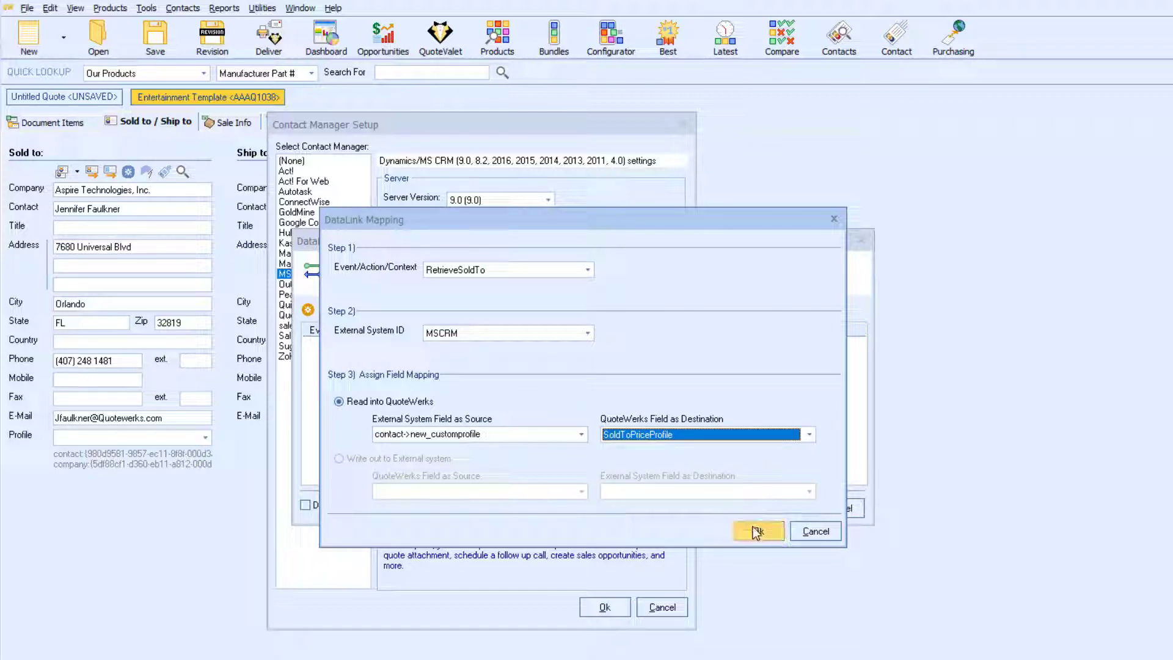
pyautogui.click(757, 530)
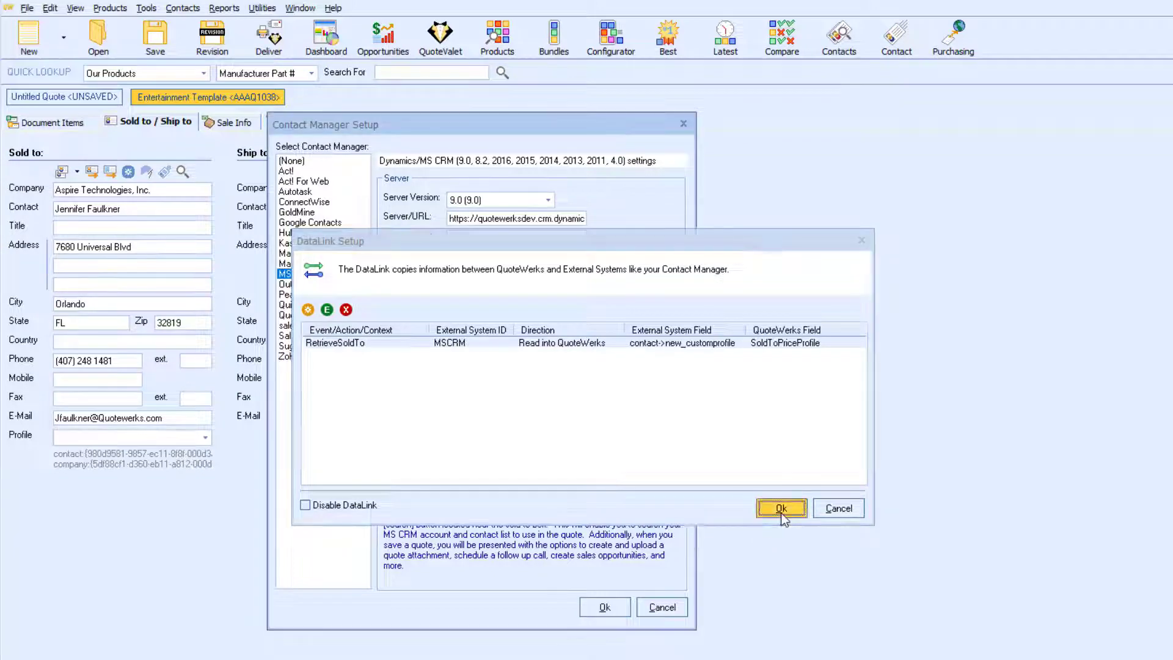
# - Close DataLink setup, clear Sold To and look up 'faulkner' in MS CRM again
pyautogui.click(781, 507)
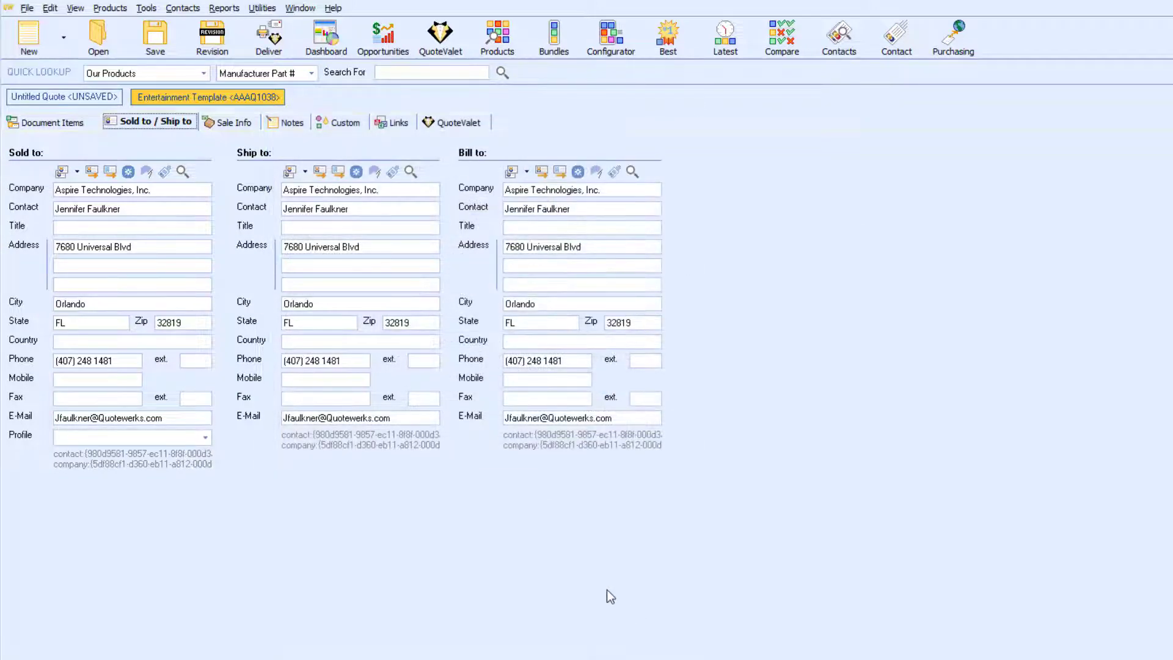
pyautogui.moveTo(312, 375)
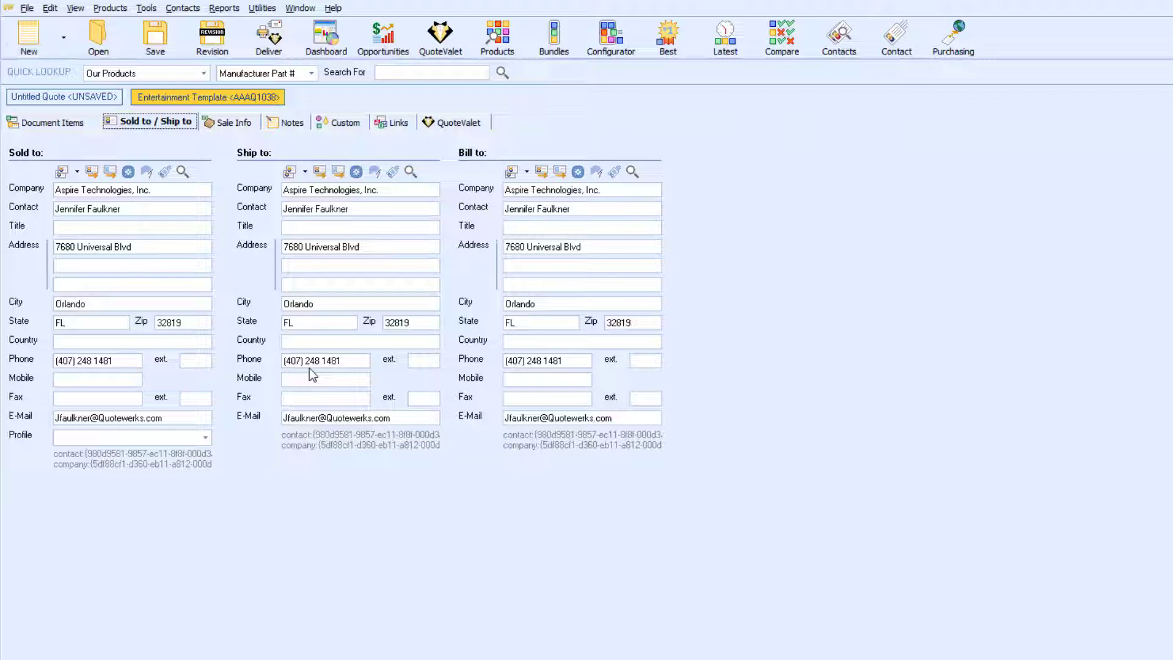
pyautogui.click(184, 173)
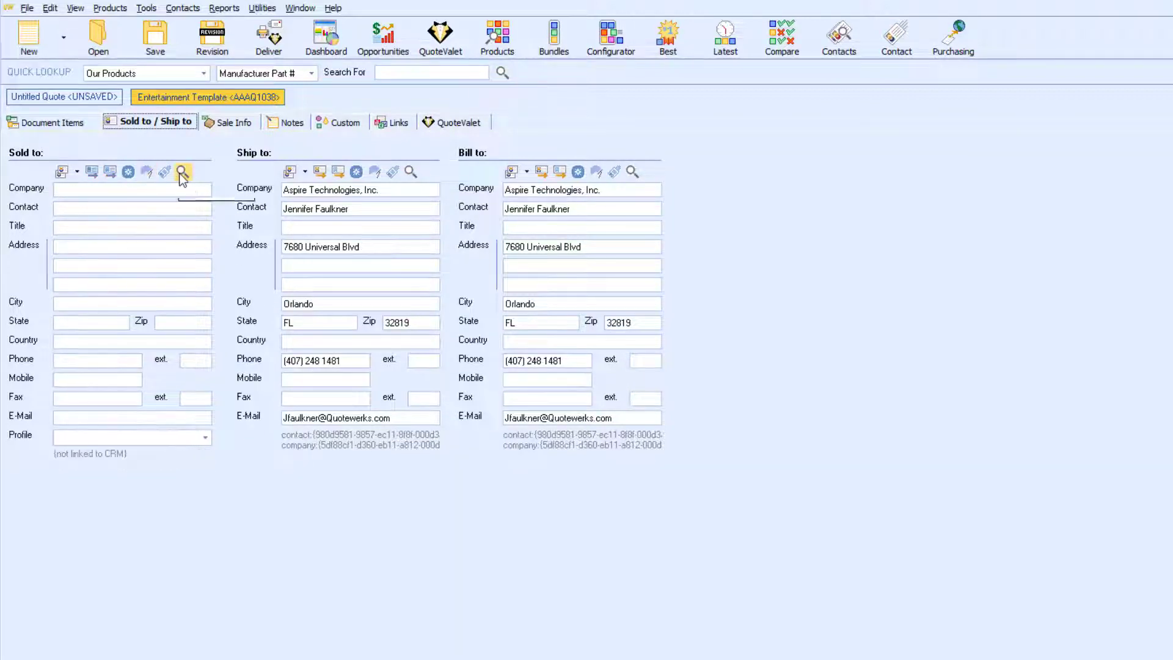
pyautogui.click(181, 174)
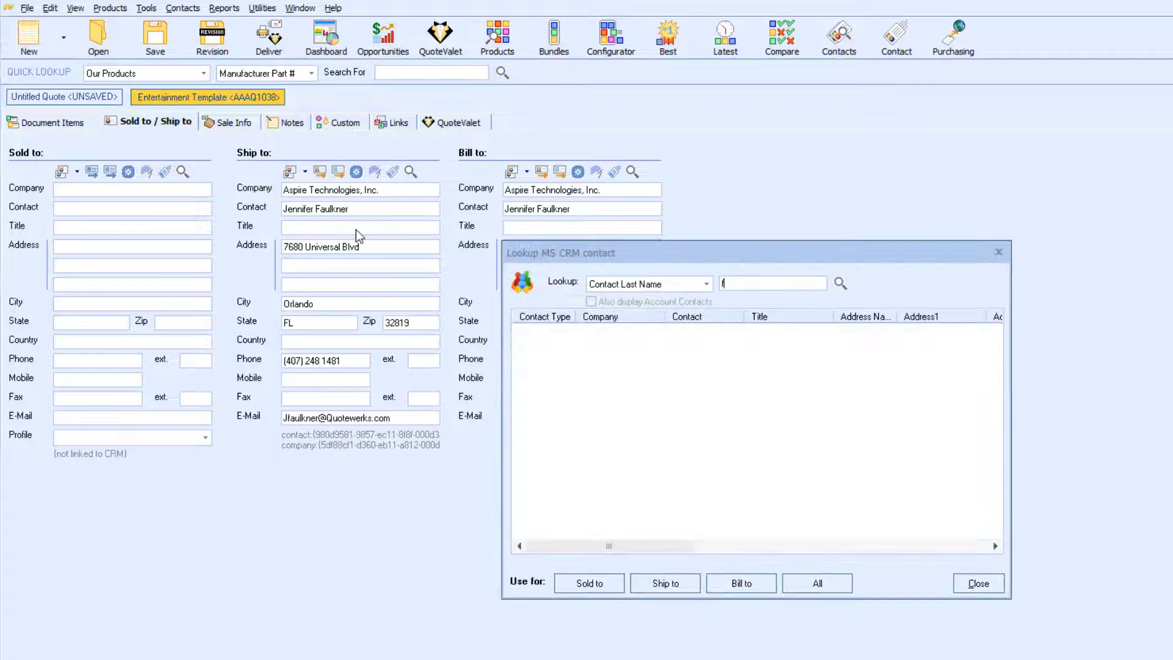
pyautogui.write('faulkner')
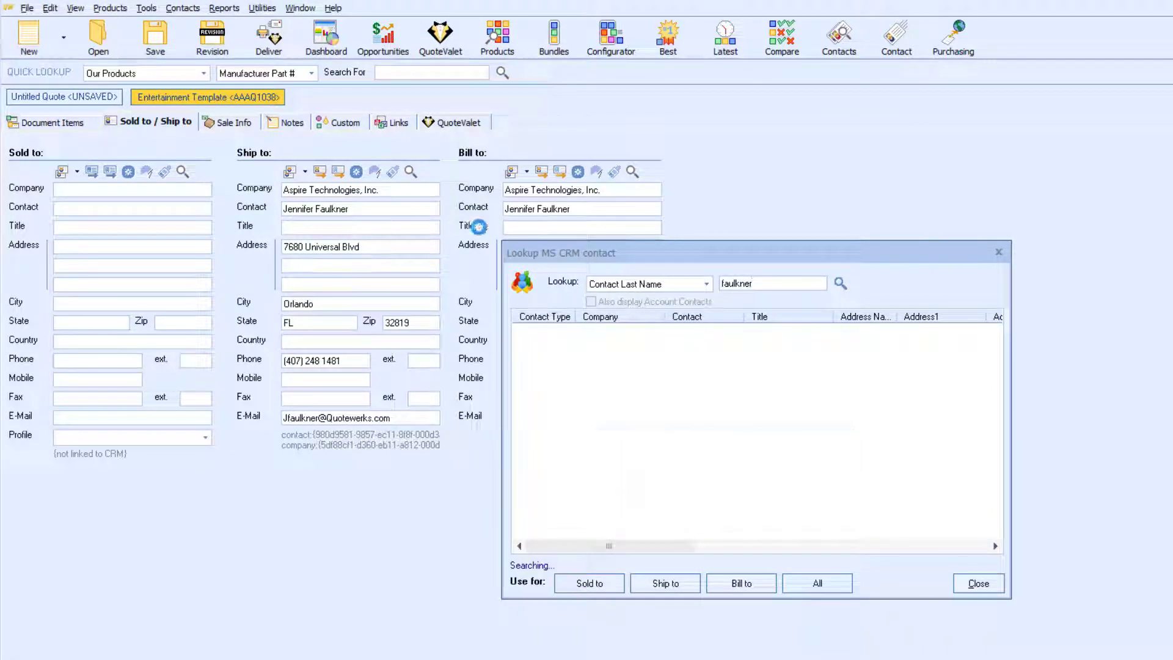
# - Fill Sold To from the found contact and close the lookup
pyautogui.click(588, 582)
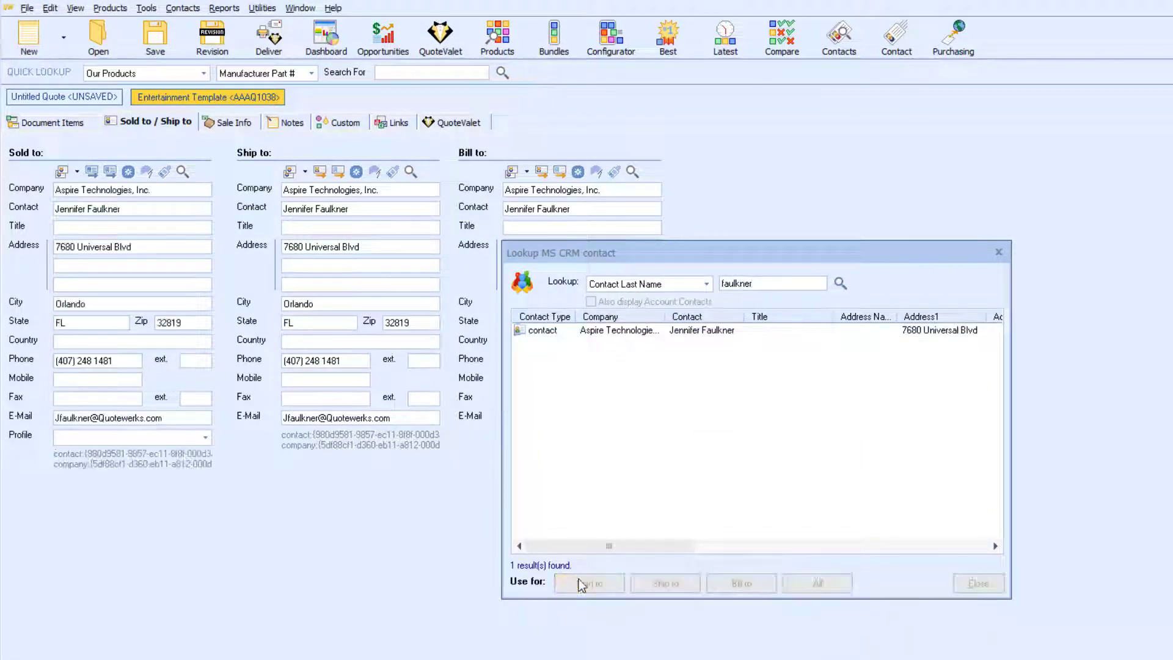
pyautogui.click(588, 583)
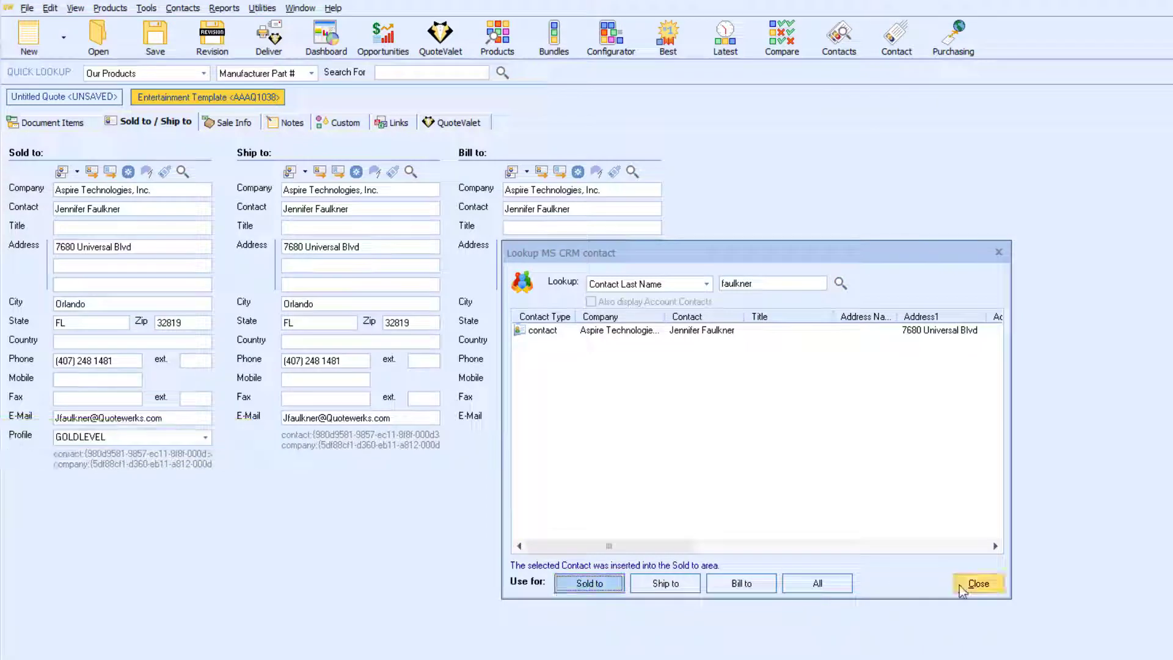
pyautogui.click(977, 583)
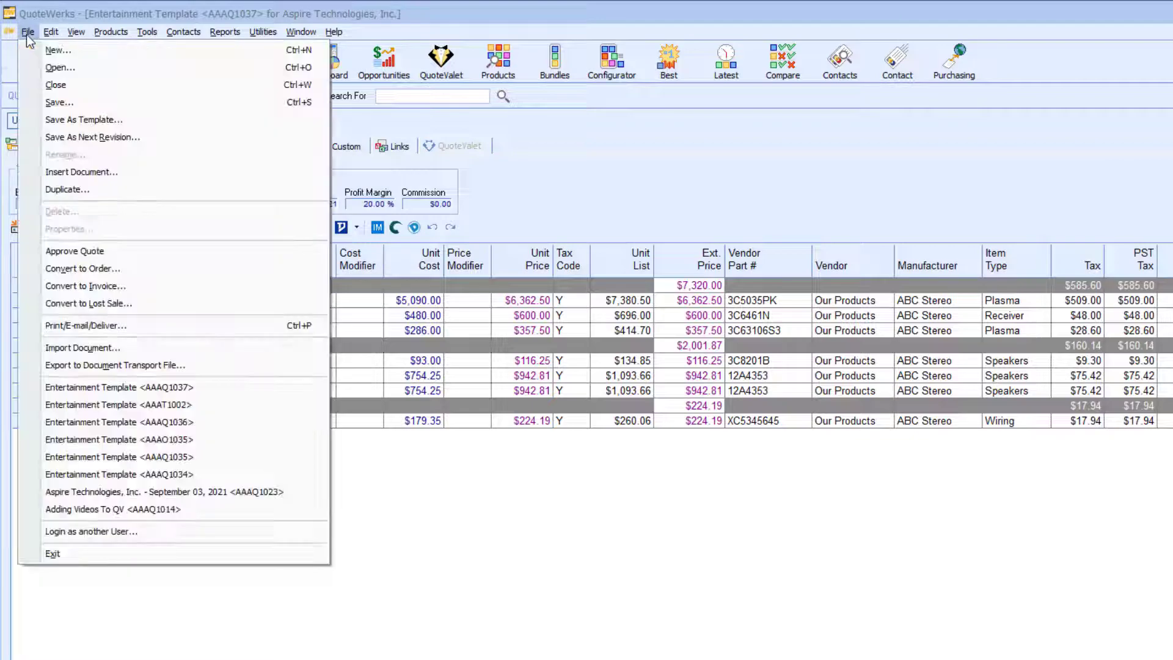
# - Save the quote as AAAQ1037 with the CRM integration options left unchecked
pyautogui.click(54, 102)
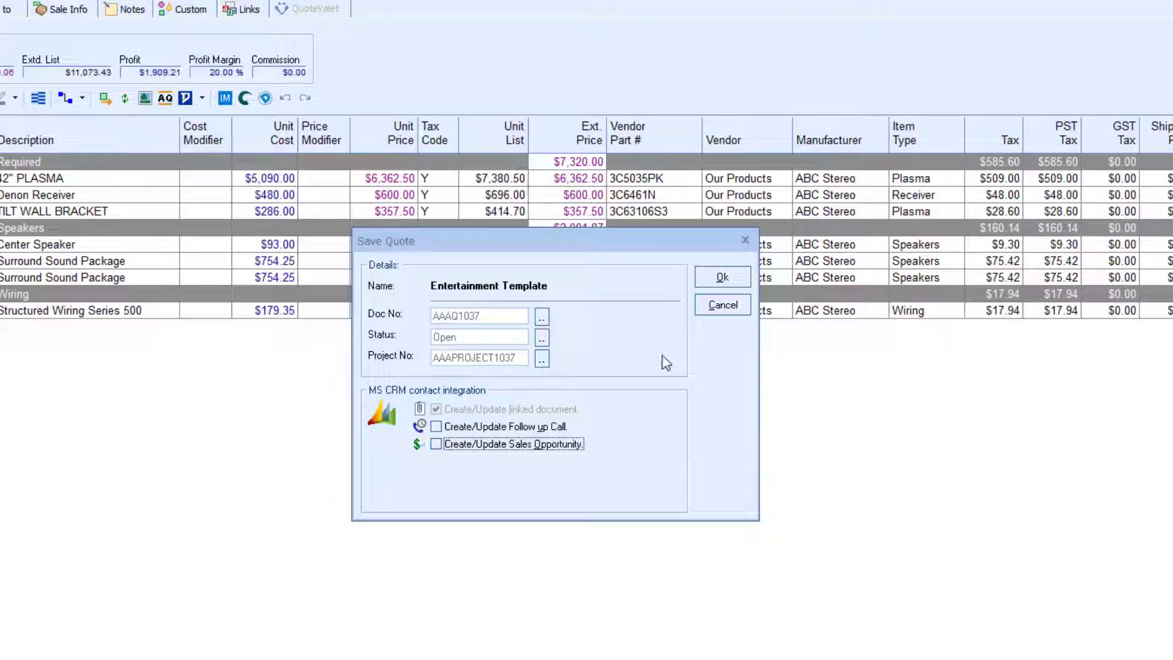
pyautogui.click(722, 276)
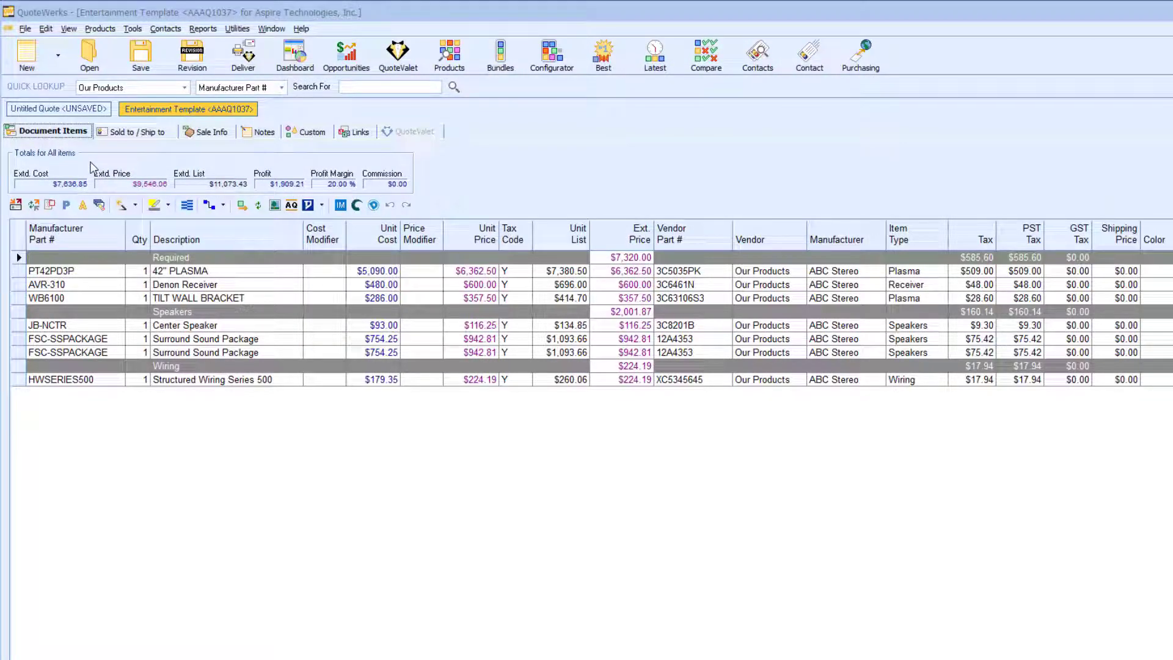
# - Save the quote with Create/Update Follow up Call and Sales Opportunity ticked
pyautogui.click(25, 29)
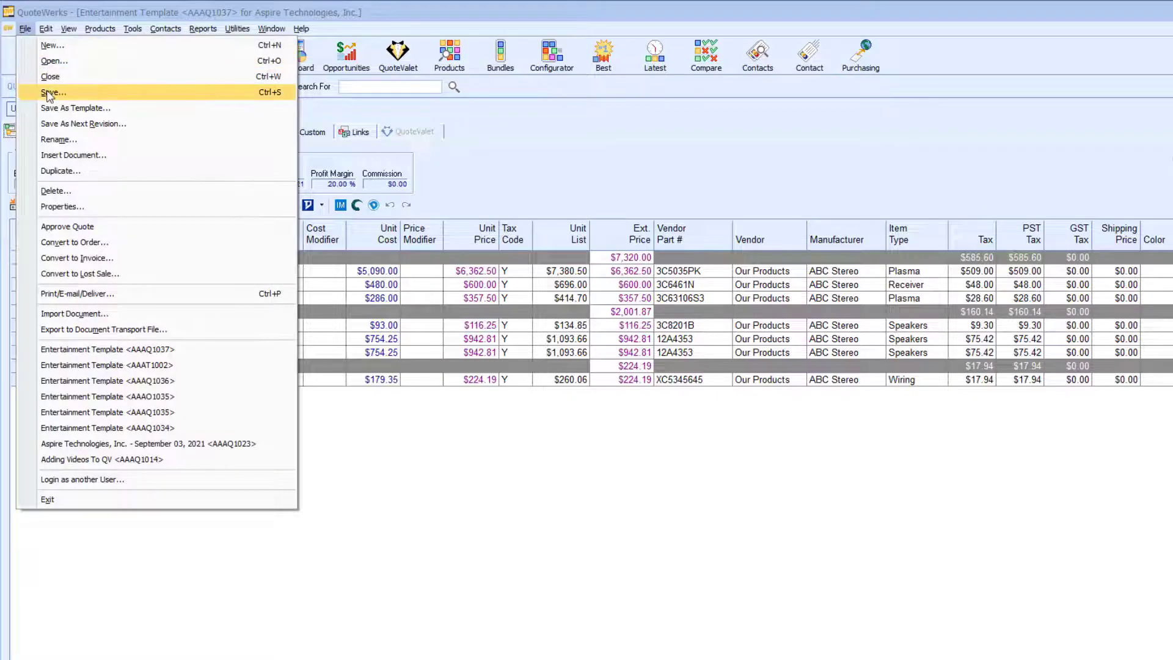
pyautogui.click(51, 93)
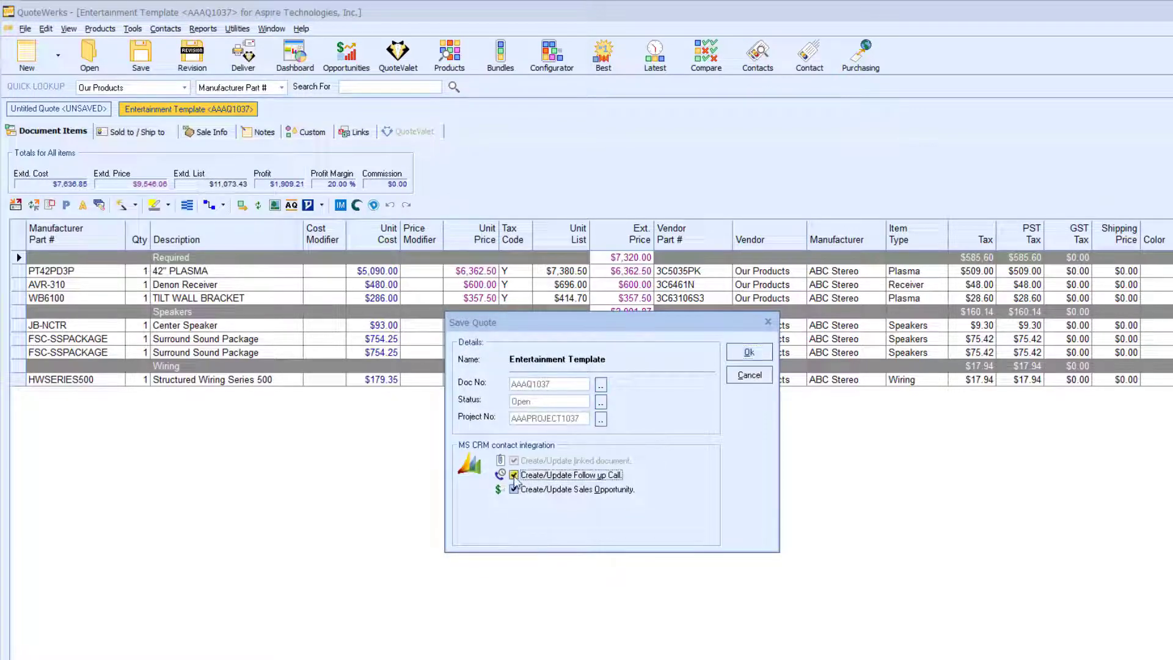
pyautogui.click(749, 352)
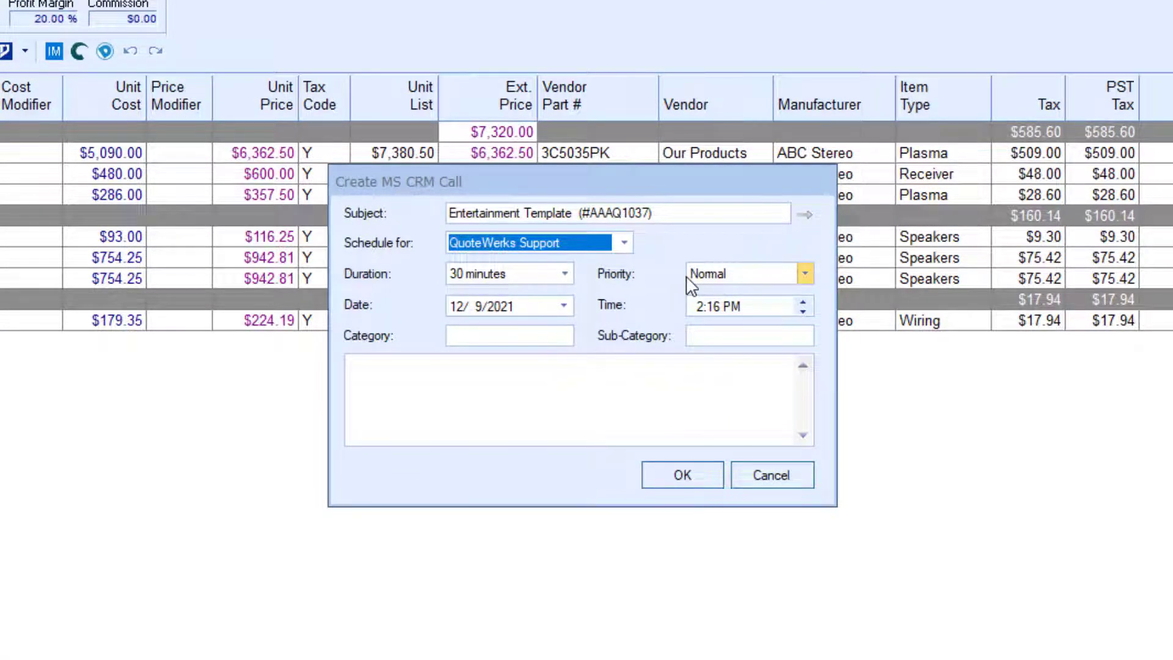
pyautogui.moveTo(657, 283)
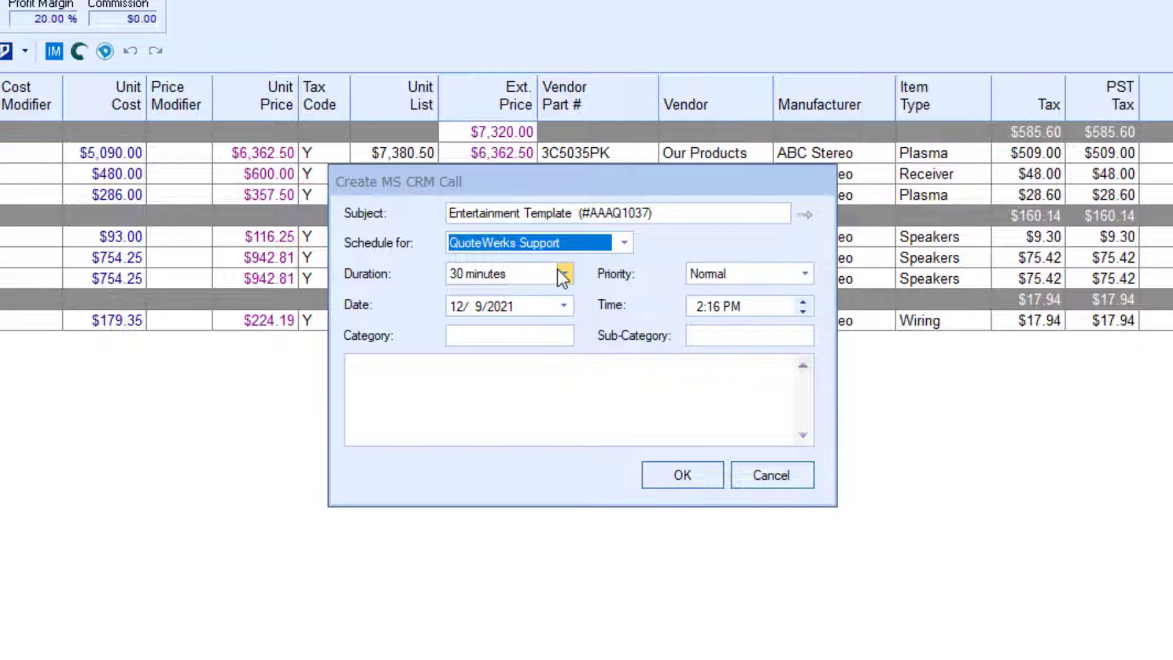
# - Keep the MS CRM call duration at 30 minutes and start its note
pyautogui.click(623, 242)
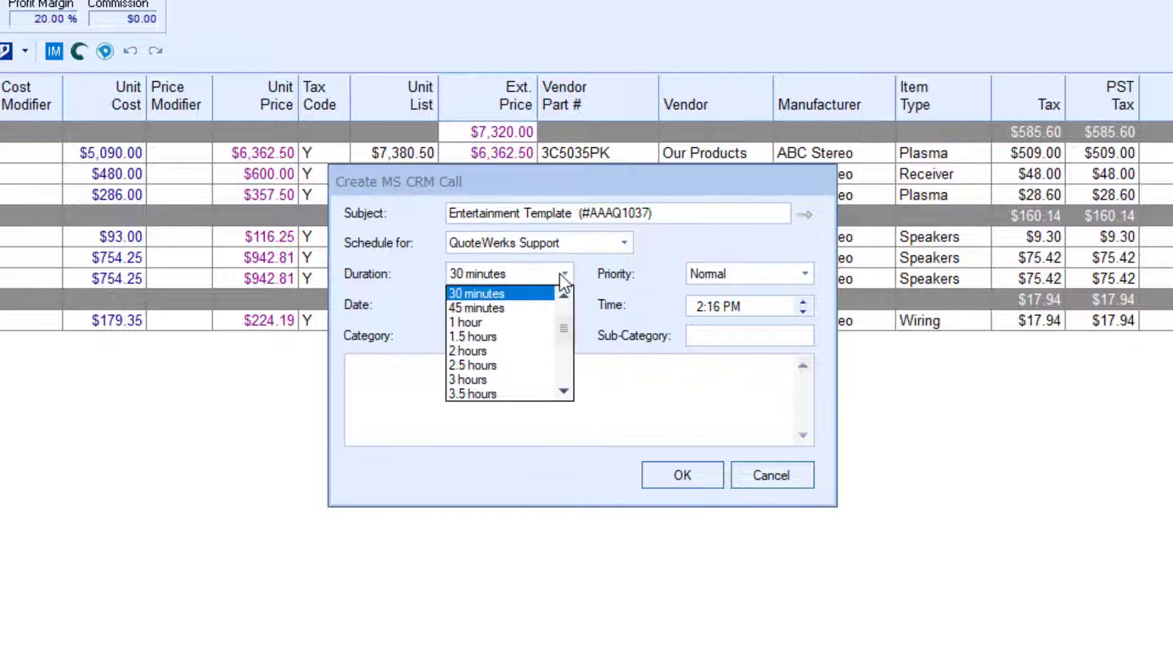
pyautogui.click(476, 293)
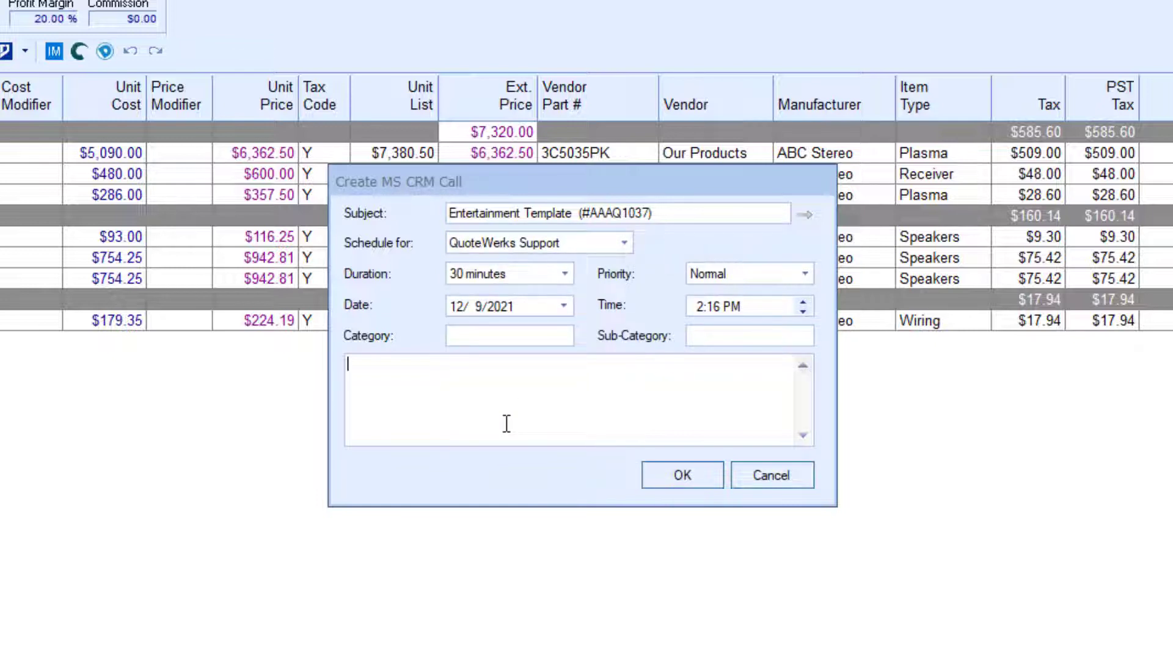
pyautogui.click(682, 474)
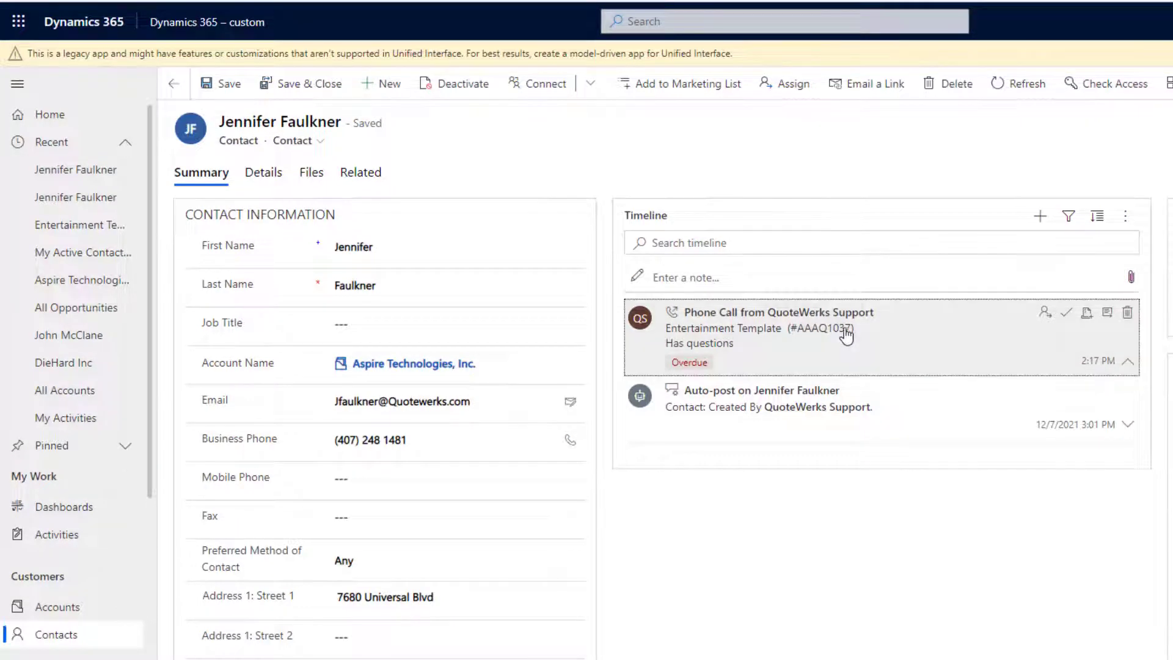
pyautogui.moveTo(7, 547)
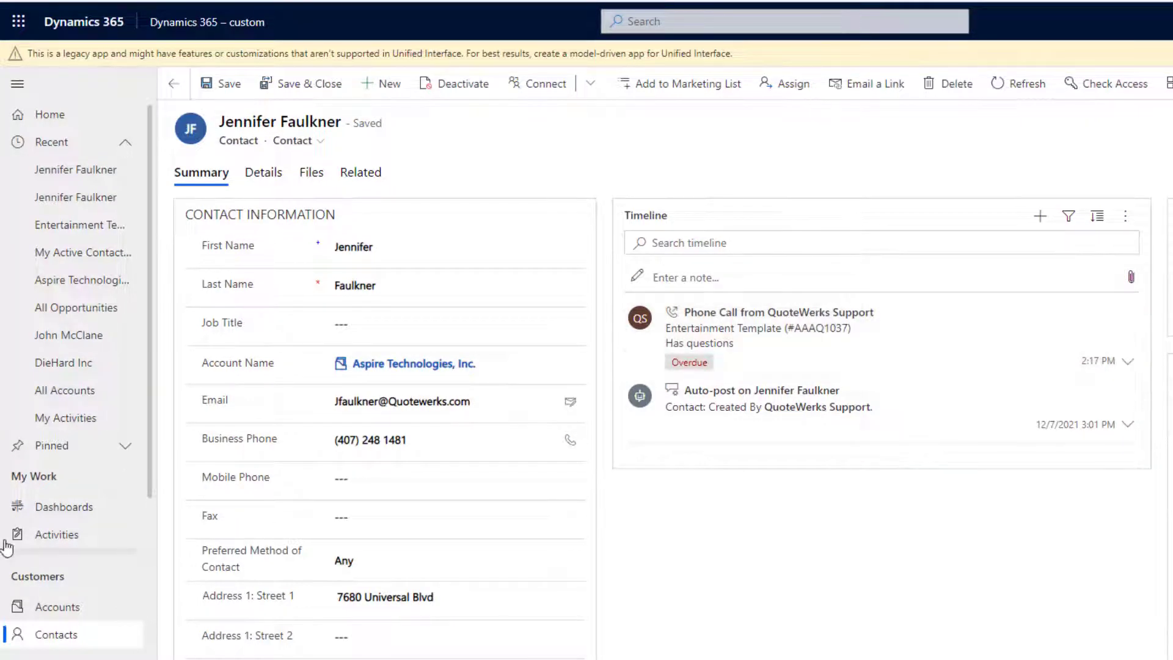
# - View the AAAQ1037 phone call in Dynamics 365 Activities, then return to the quote
pyautogui.click(56, 535)
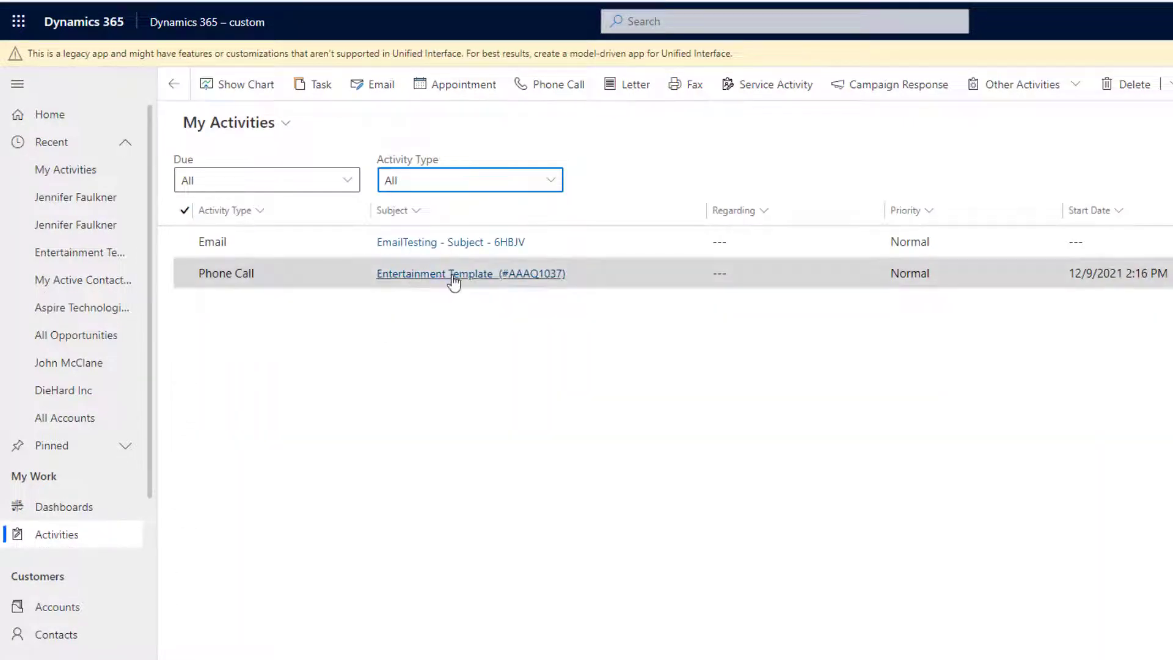
pyautogui.click(470, 273)
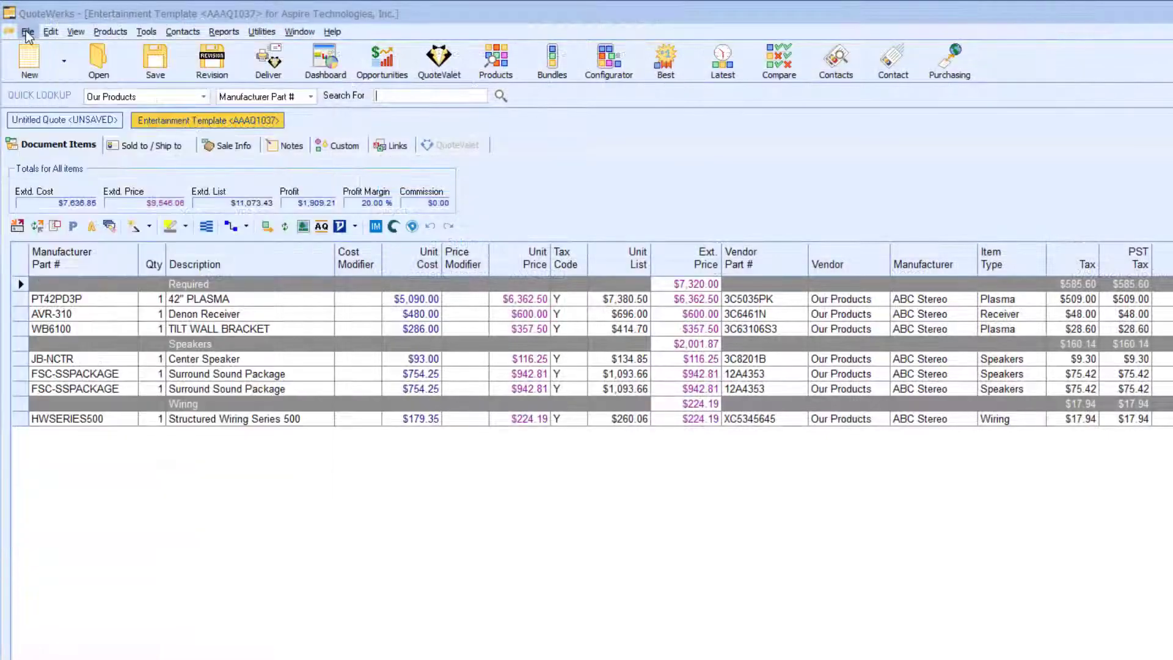
# - Save the quote with Create/Update Follow up Call unticked
pyautogui.click(26, 32)
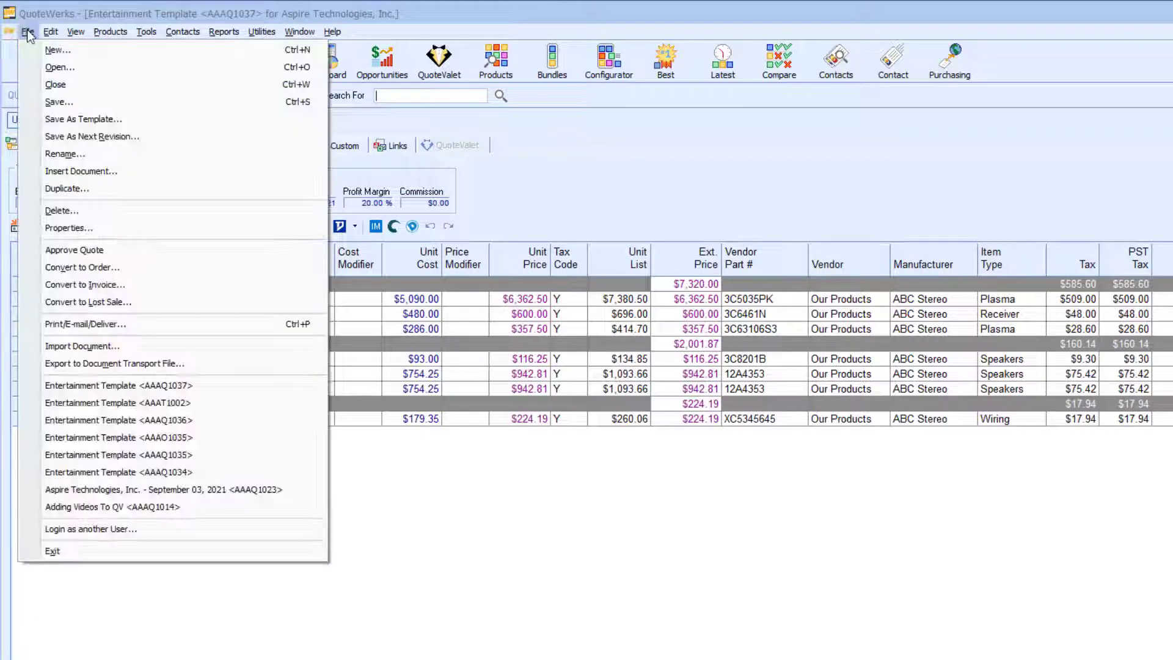
pyautogui.click(59, 101)
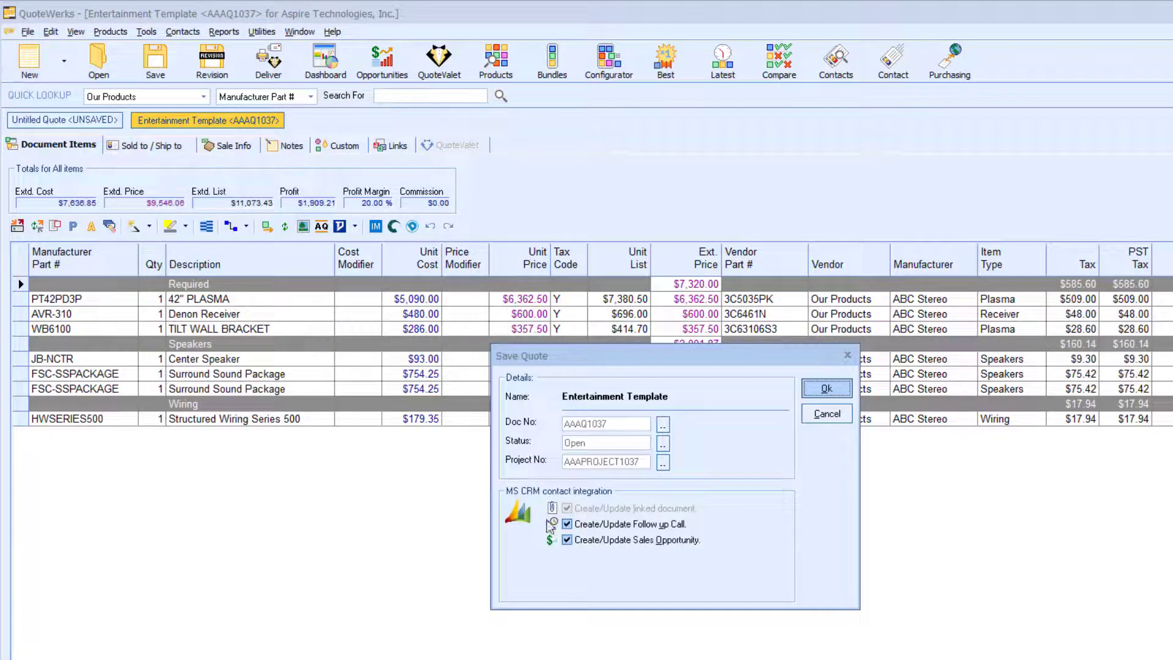
pyautogui.click(567, 524)
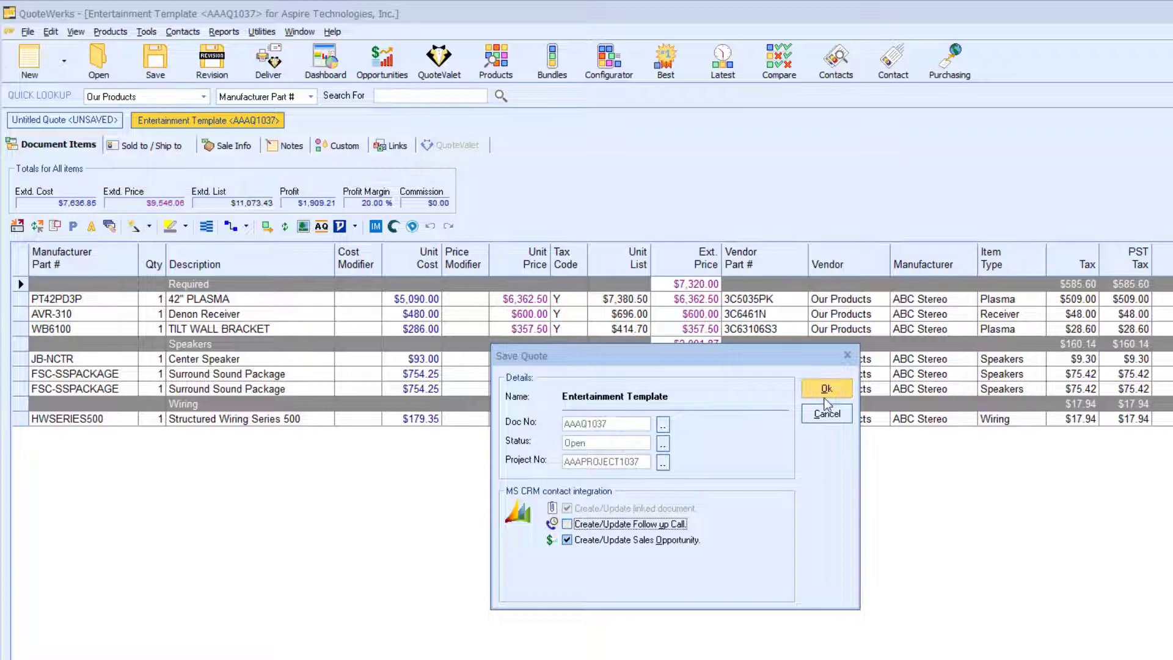
pyautogui.click(826, 389)
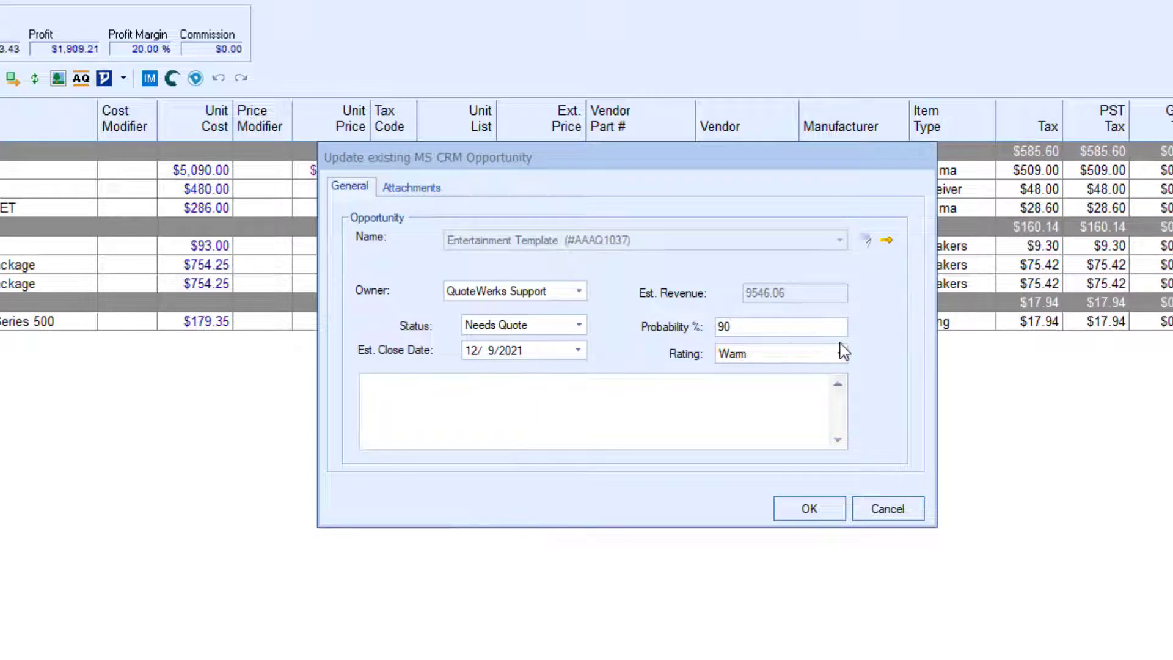
# - Review the opportunity rating and confirm the existing MS CRM opportunity update
pyautogui.click(777, 354)
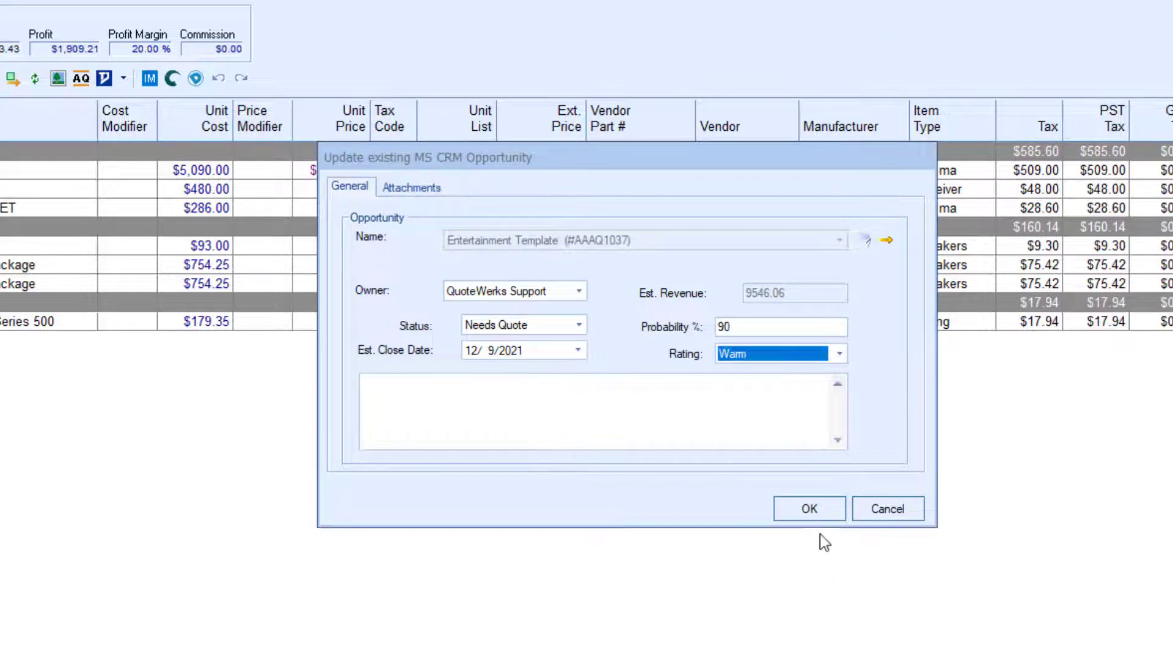
pyautogui.click(809, 508)
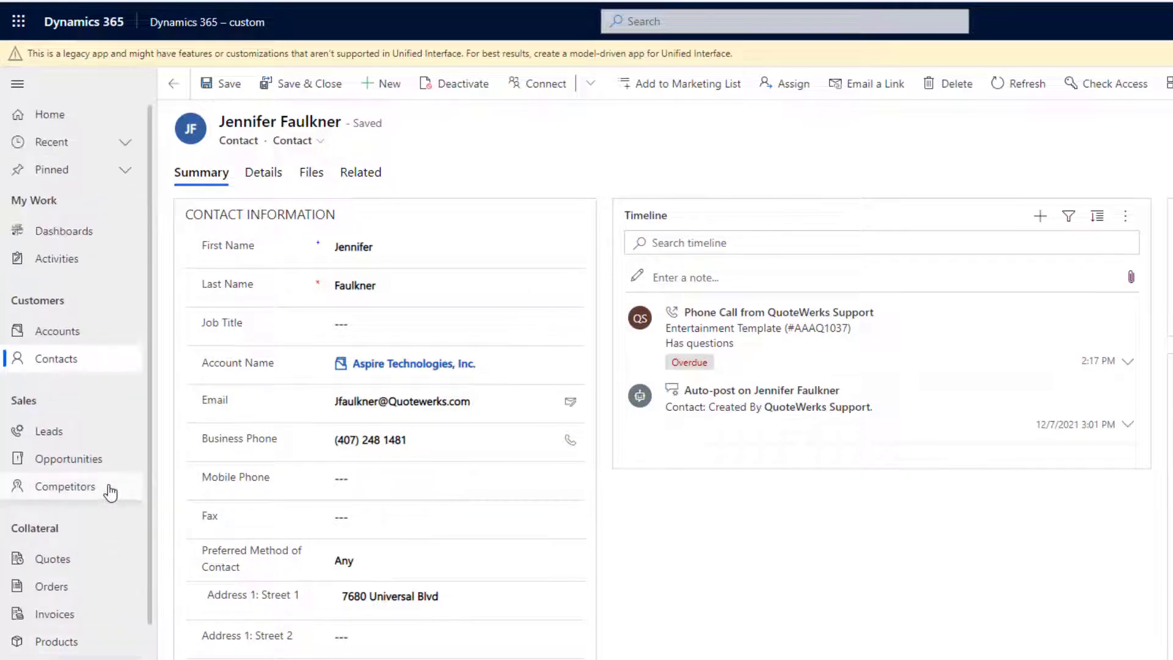
# - Show the Opportunities list under Sales in Dynamics 365
pyautogui.click(68, 458)
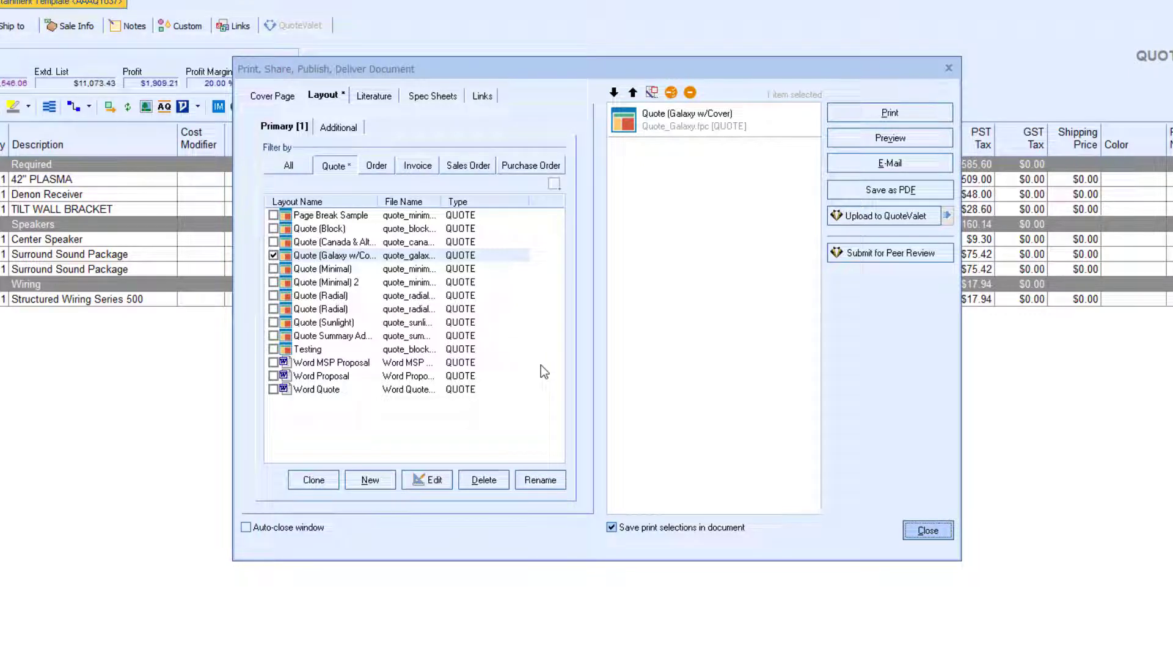
# - Review Cover Page and Spec Sheets in Print/Deliver, then view the Layout list
pyautogui.click(272, 95)
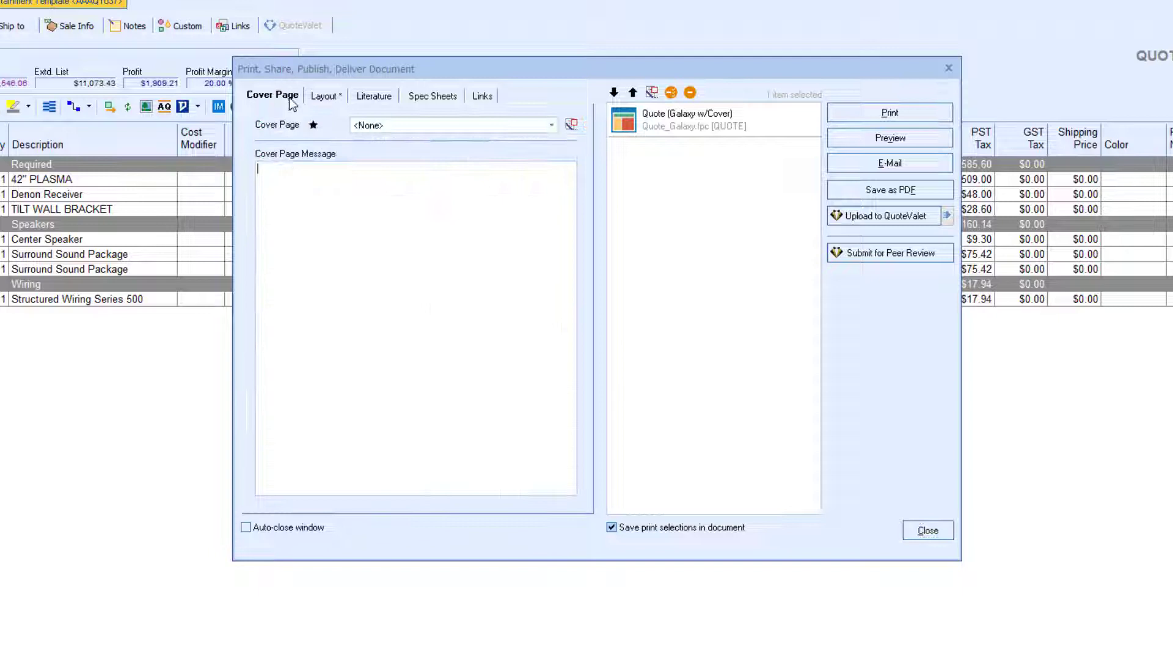
pyautogui.click(433, 95)
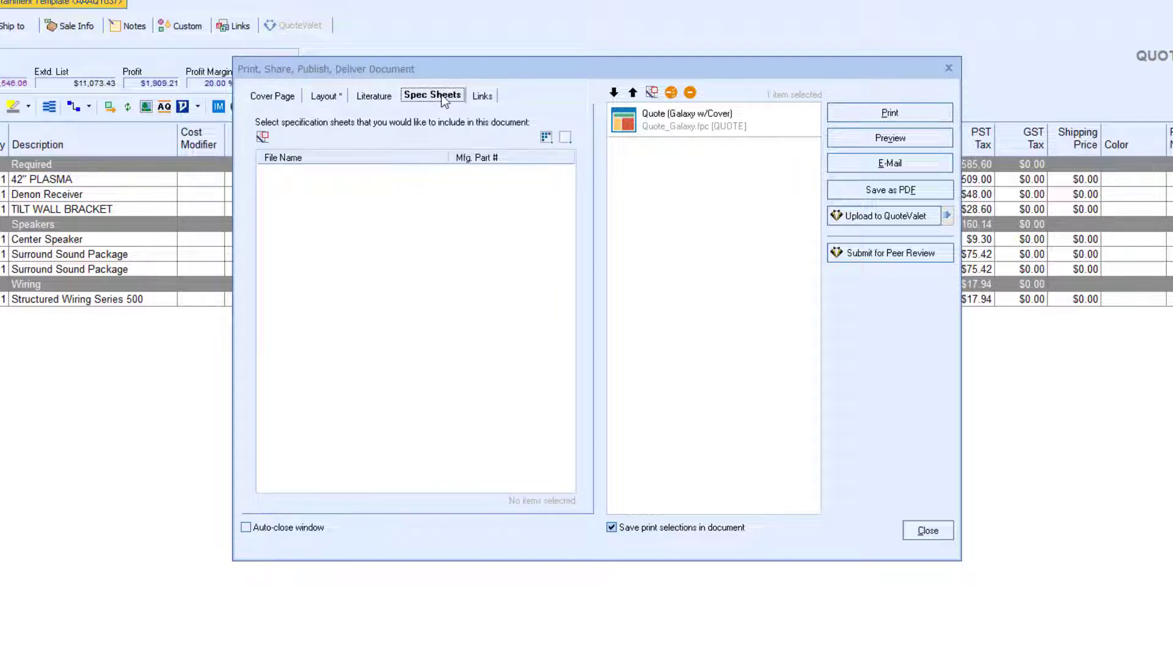
pyautogui.click(481, 95)
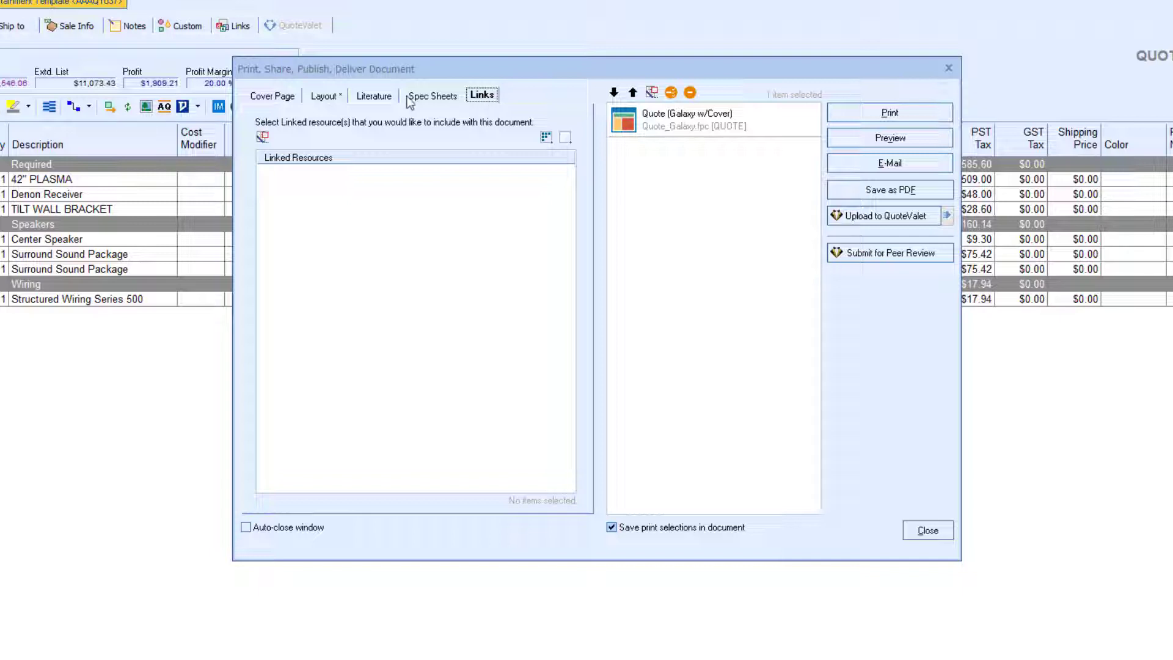
pyautogui.click(323, 95)
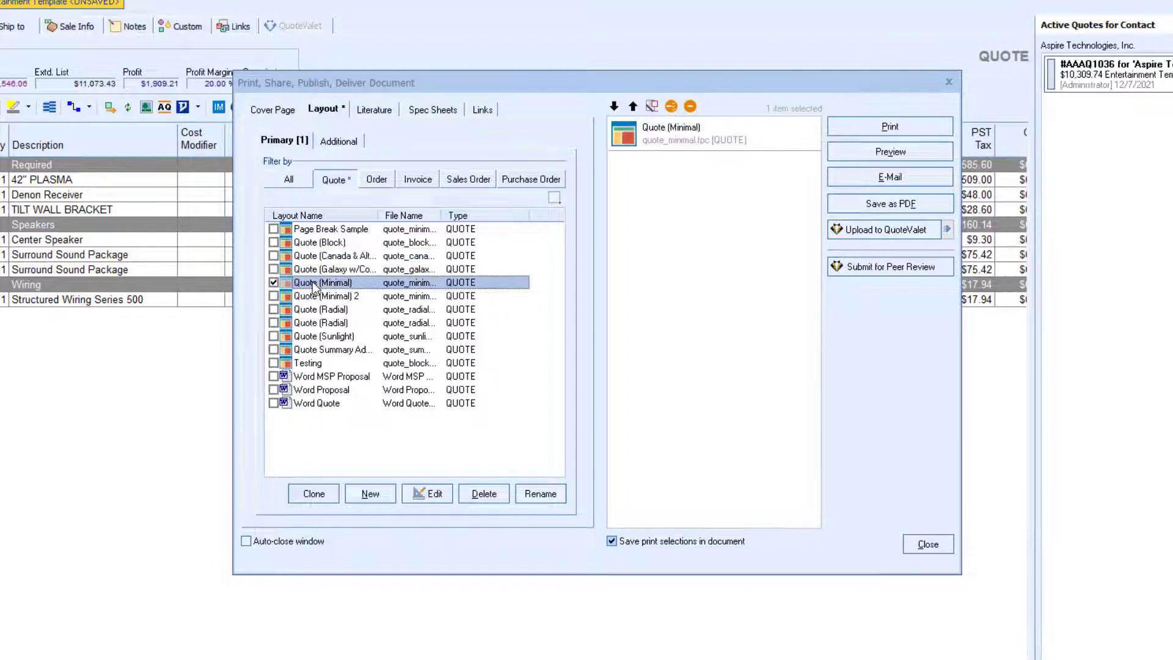
# - Edit the Minimal layout and pick the ContactMgr table's contact->new_customprofile field to insert
pyautogui.click(432, 494)
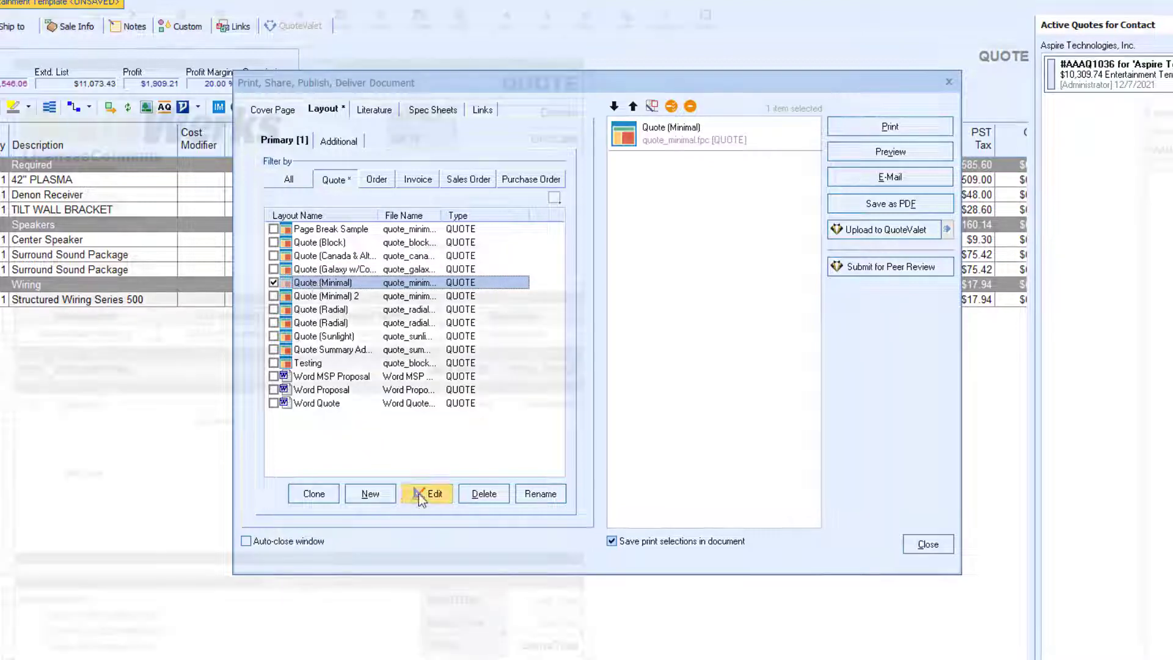
pyautogui.click(433, 493)
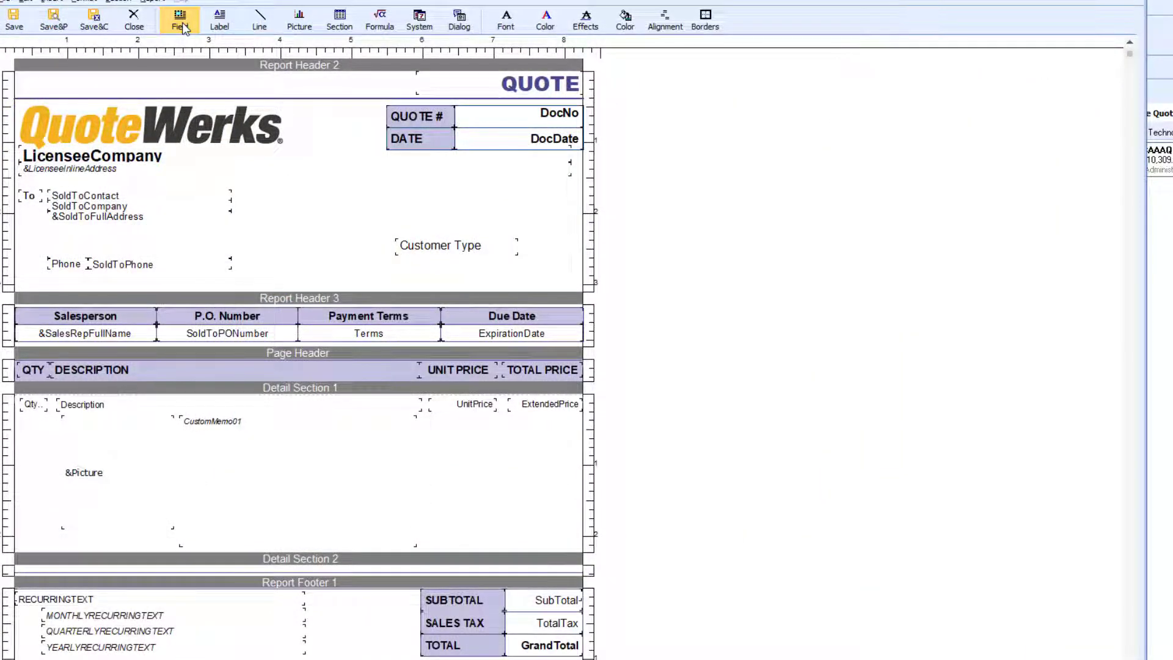
pyautogui.click(178, 17)
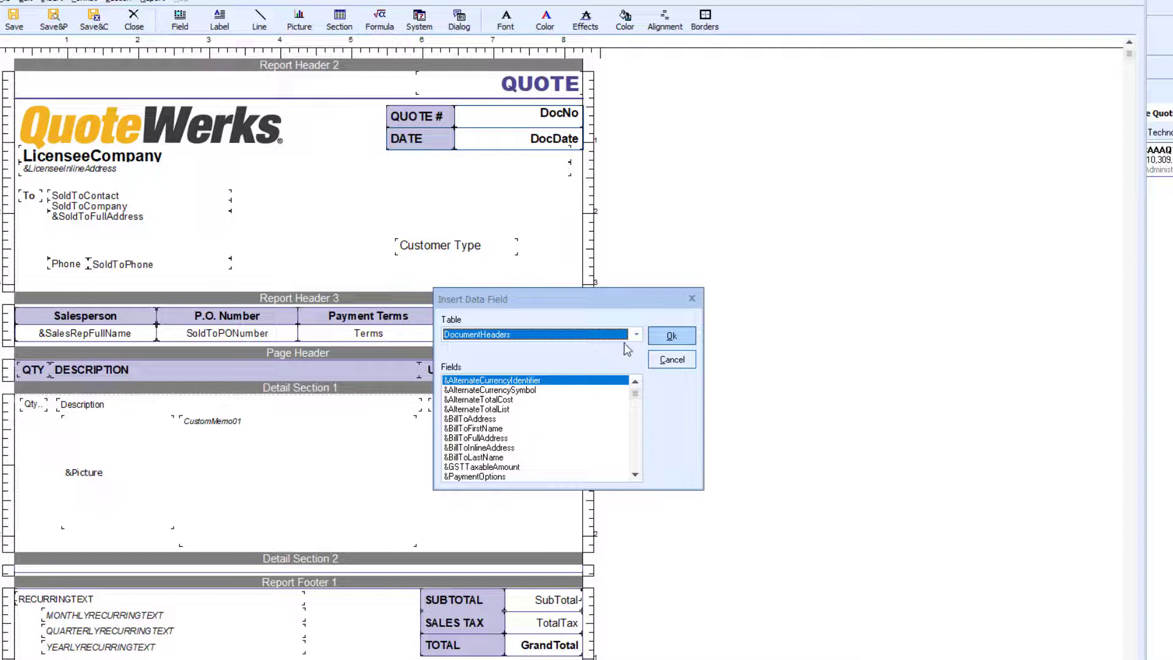
pyautogui.click(635, 335)
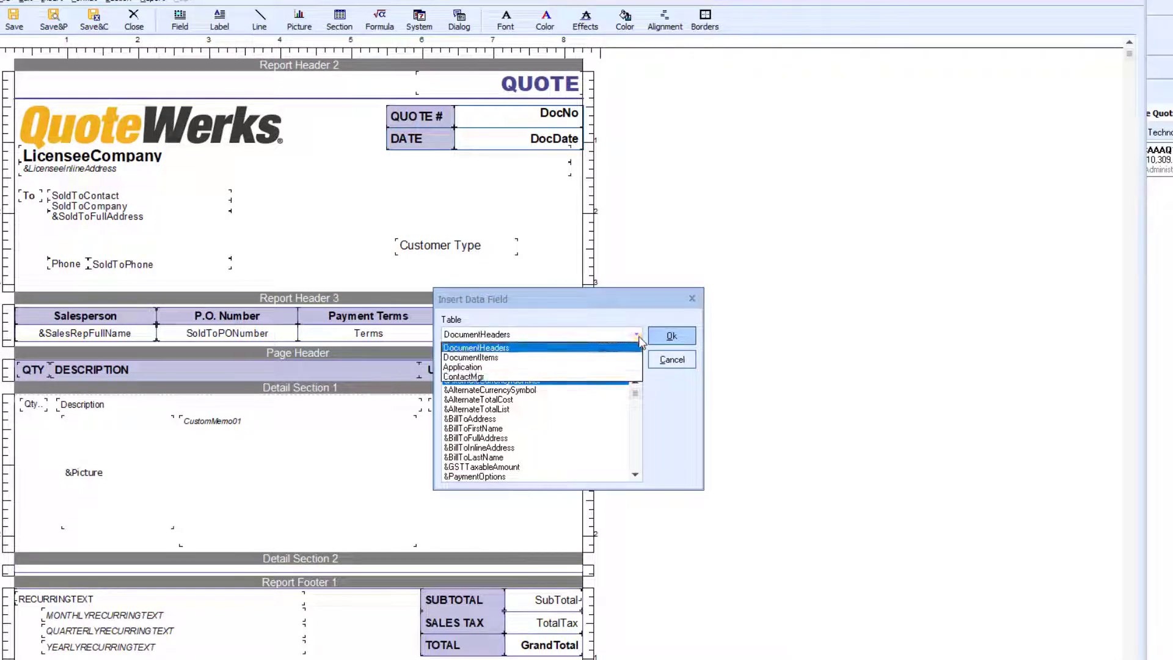
pyautogui.click(460, 376)
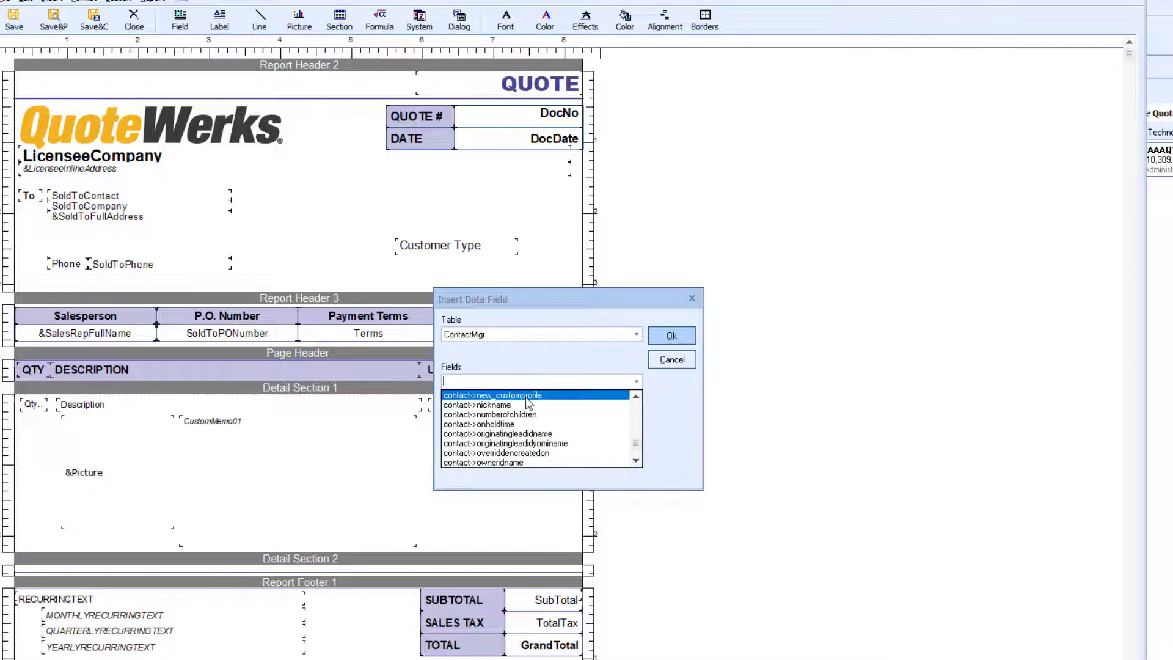
pyautogui.click(672, 335)
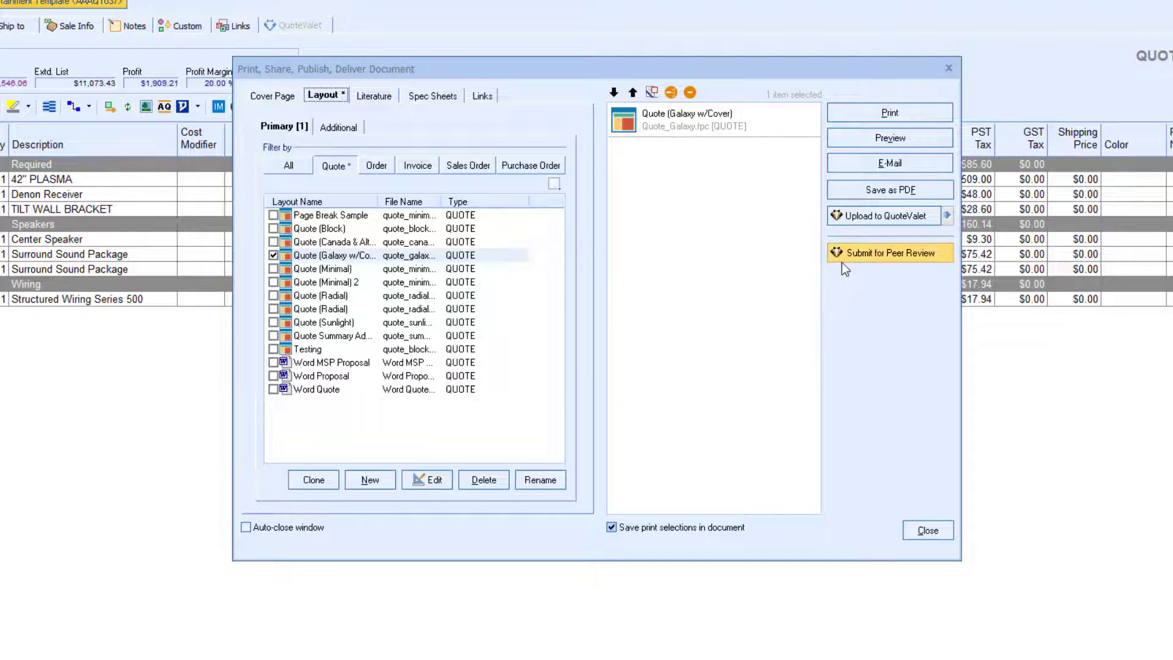
pyautogui.moveTo(890, 164)
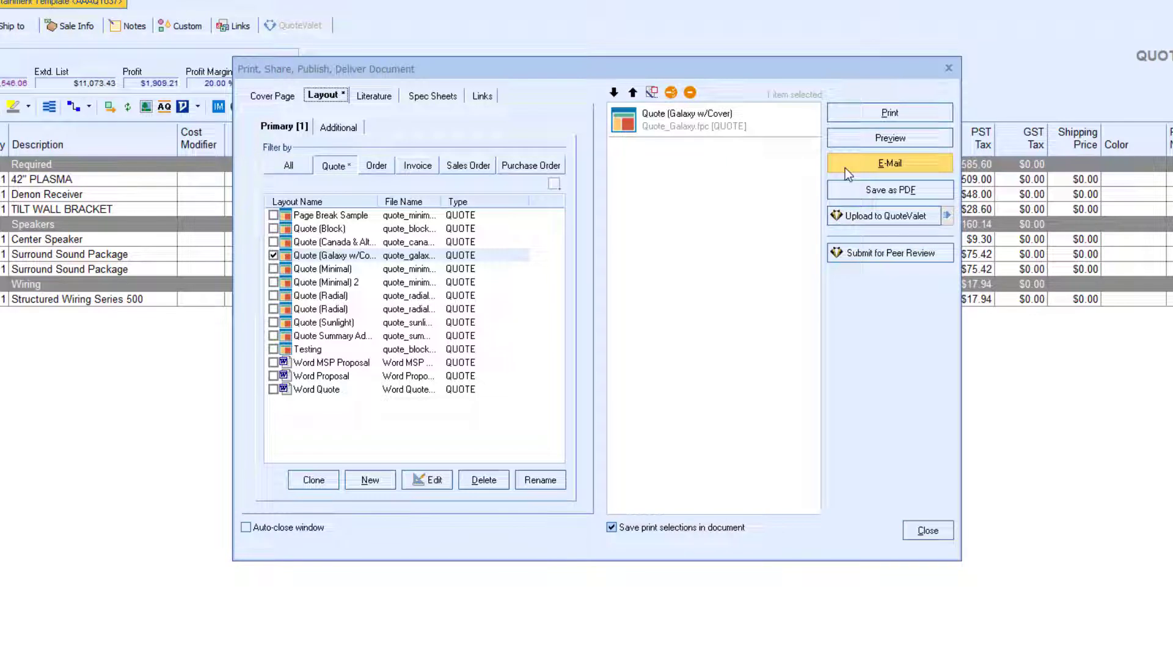
pyautogui.moveTo(866, 215)
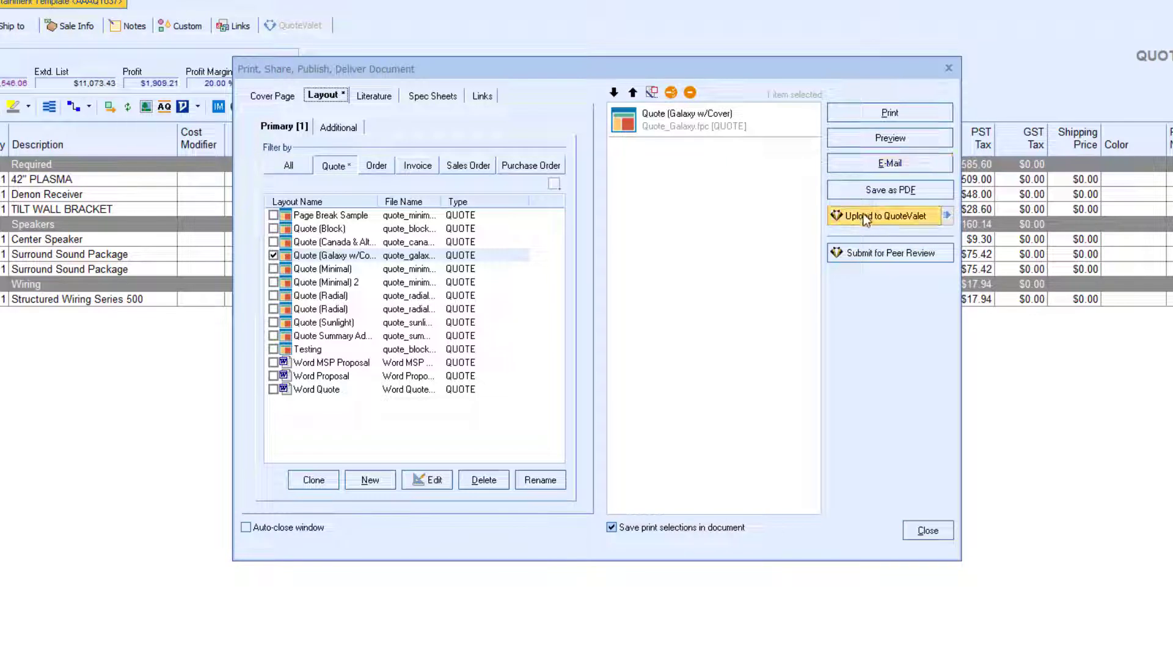
# - Upload quote AAAQ1037 to QuoteValet and preview its customer web page
pyautogui.click(887, 215)
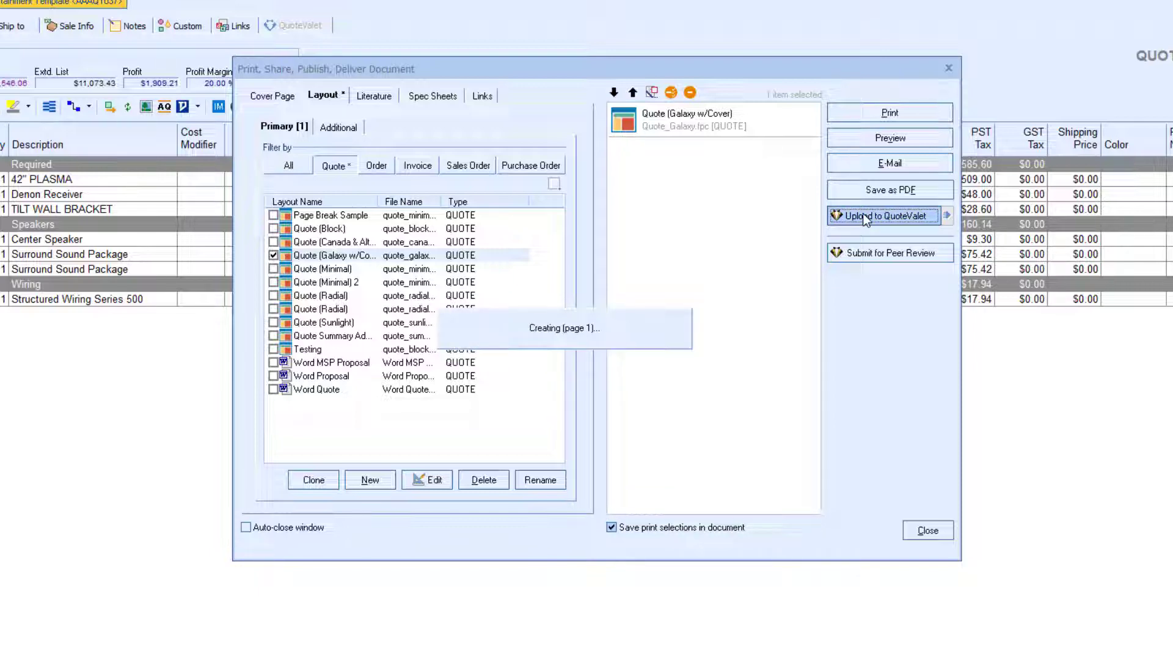
pyautogui.click(885, 215)
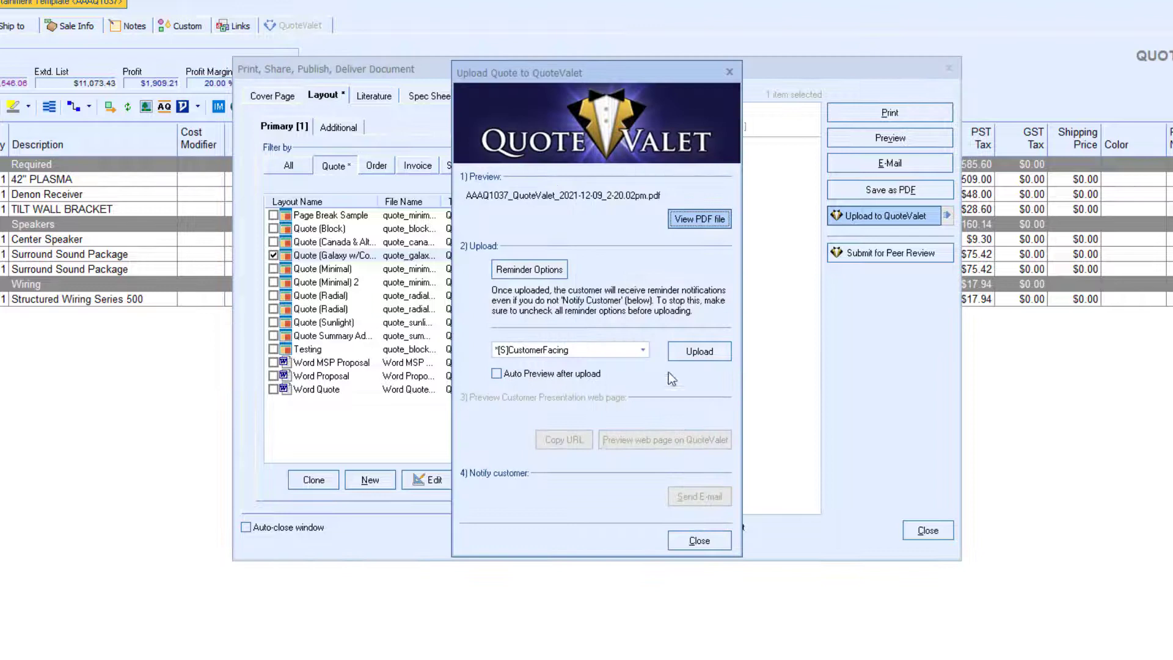
pyautogui.click(699, 352)
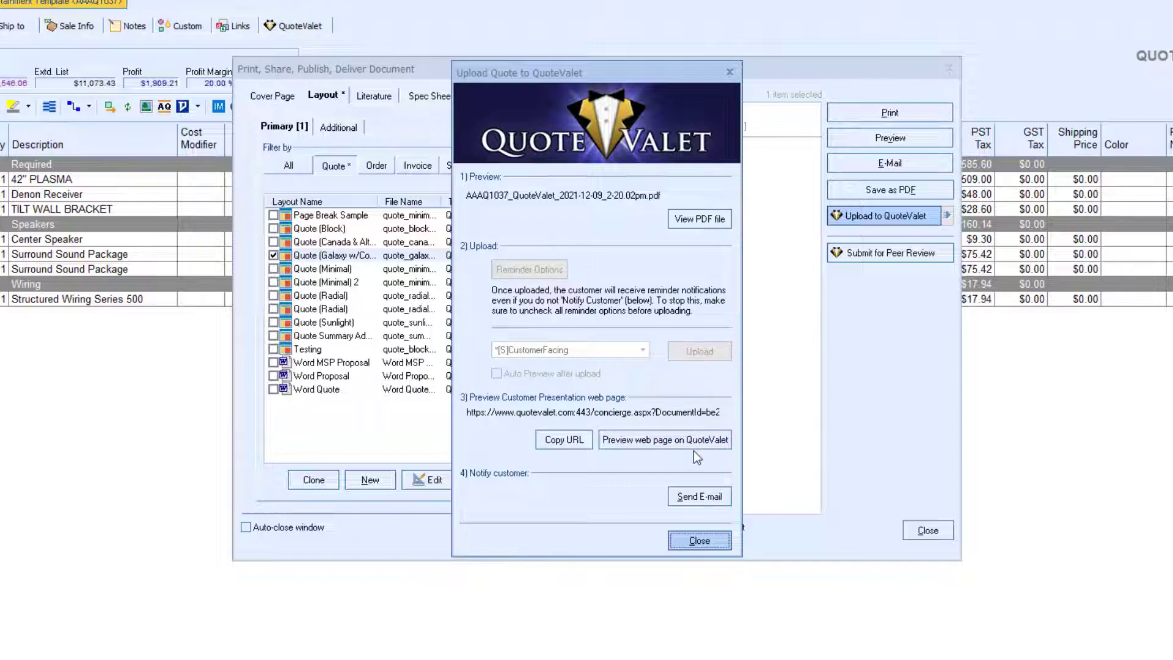
pyautogui.click(665, 438)
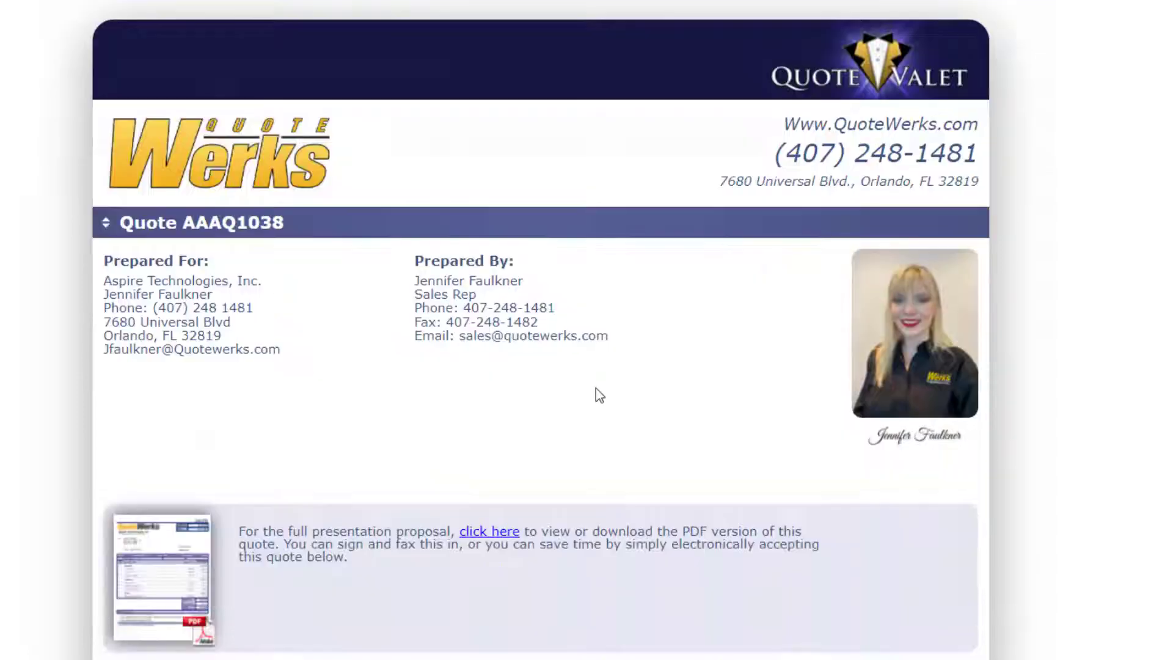
pyautogui.scroll(-3)
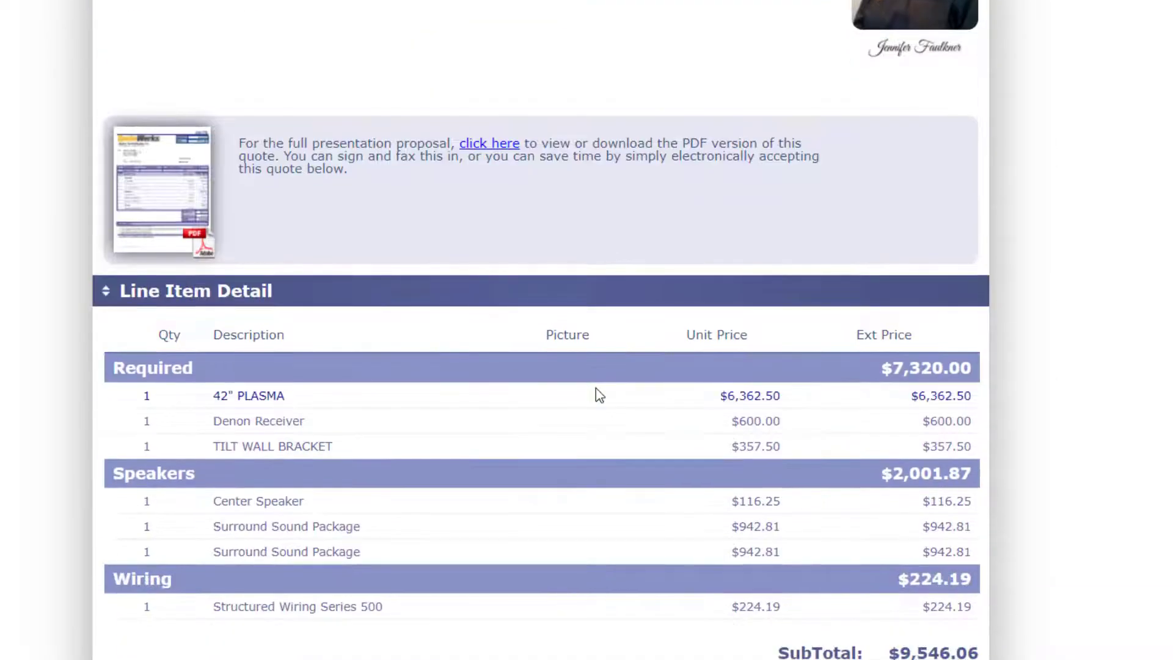
pyautogui.scroll(3)
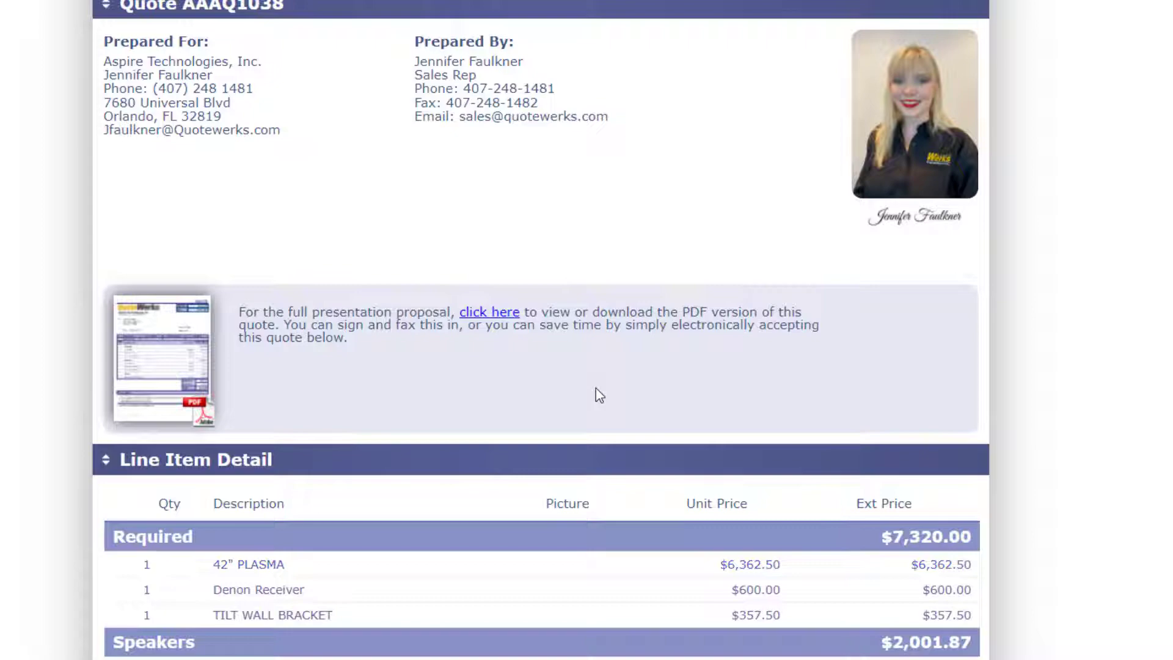
pyautogui.scroll(-3)
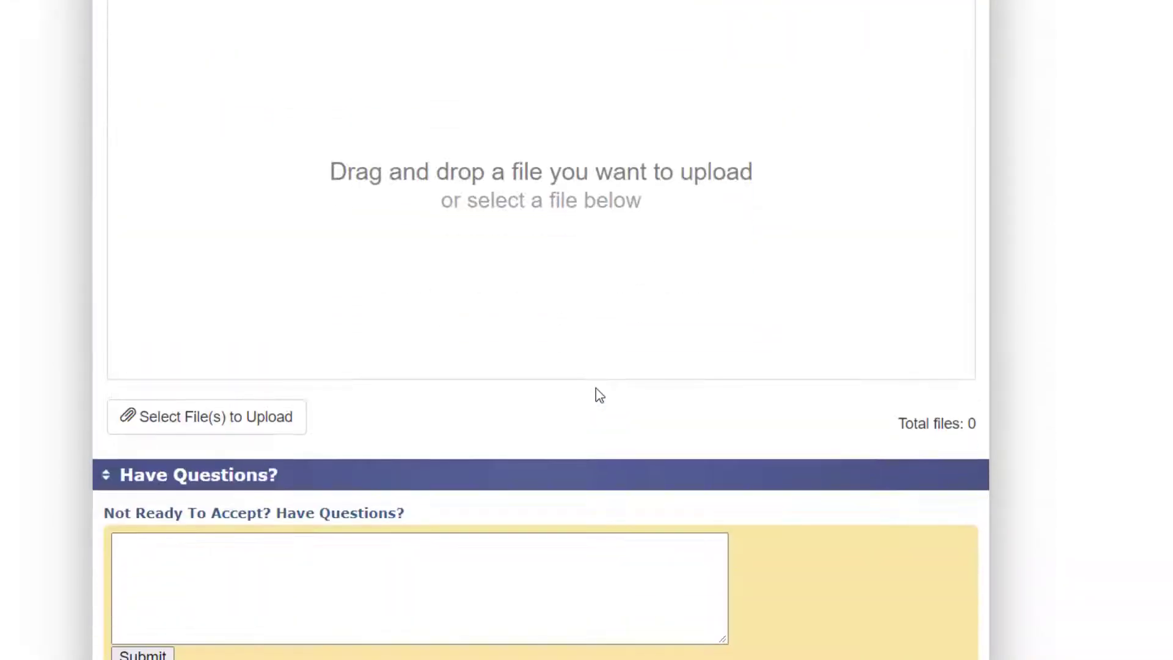
pyautogui.scroll(3)
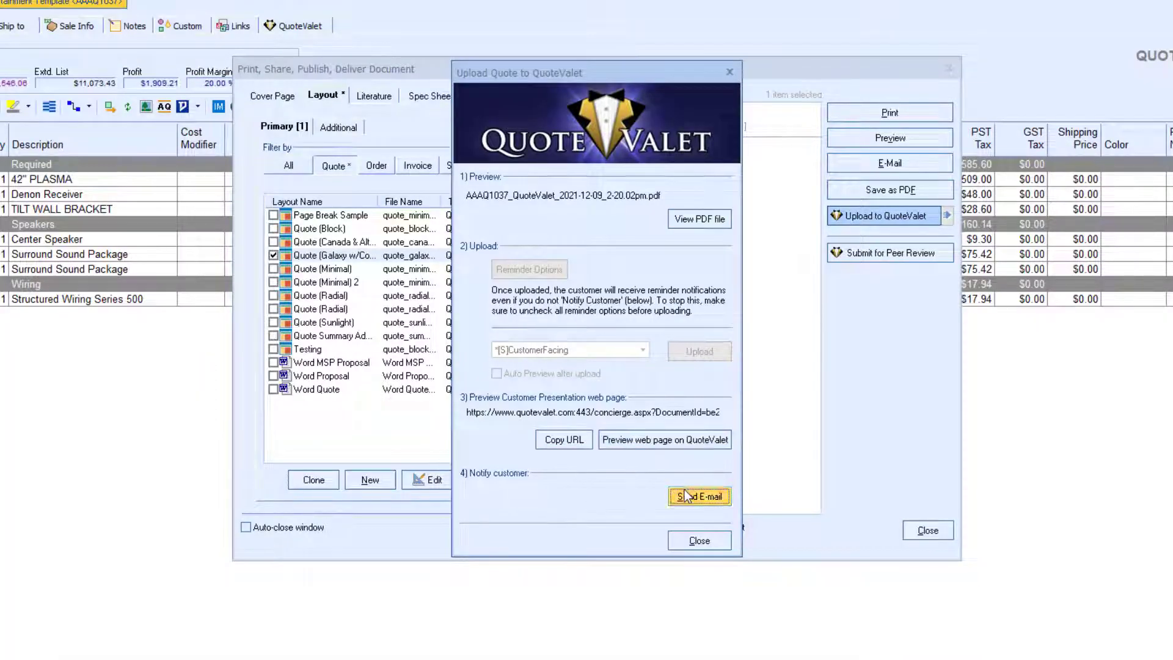
# - Send the QuoteValet e-mail notification to the customer and close the Print/Deliver window
pyautogui.click(699, 496)
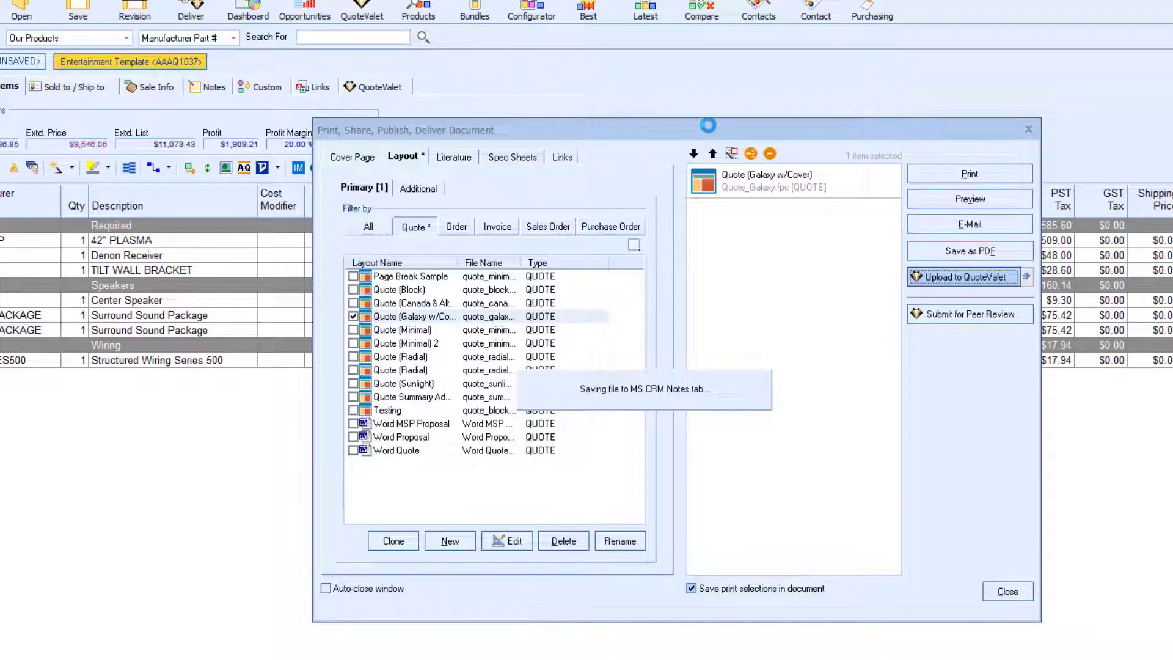
pyautogui.click(1007, 592)
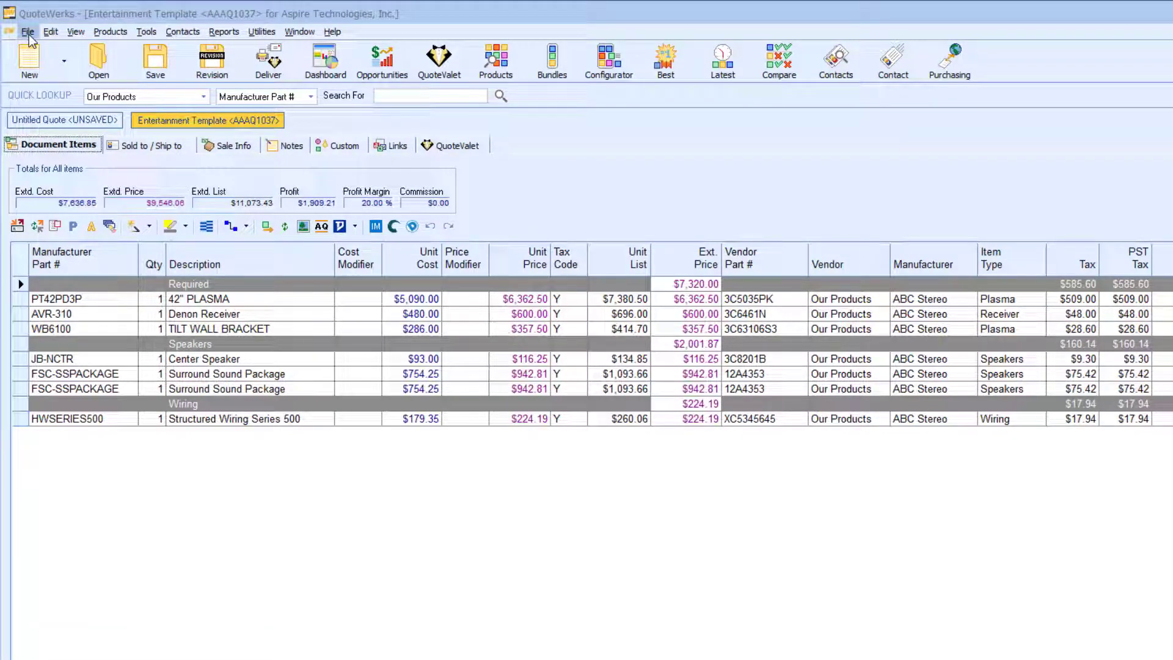
pyautogui.moveTo(113, 143)
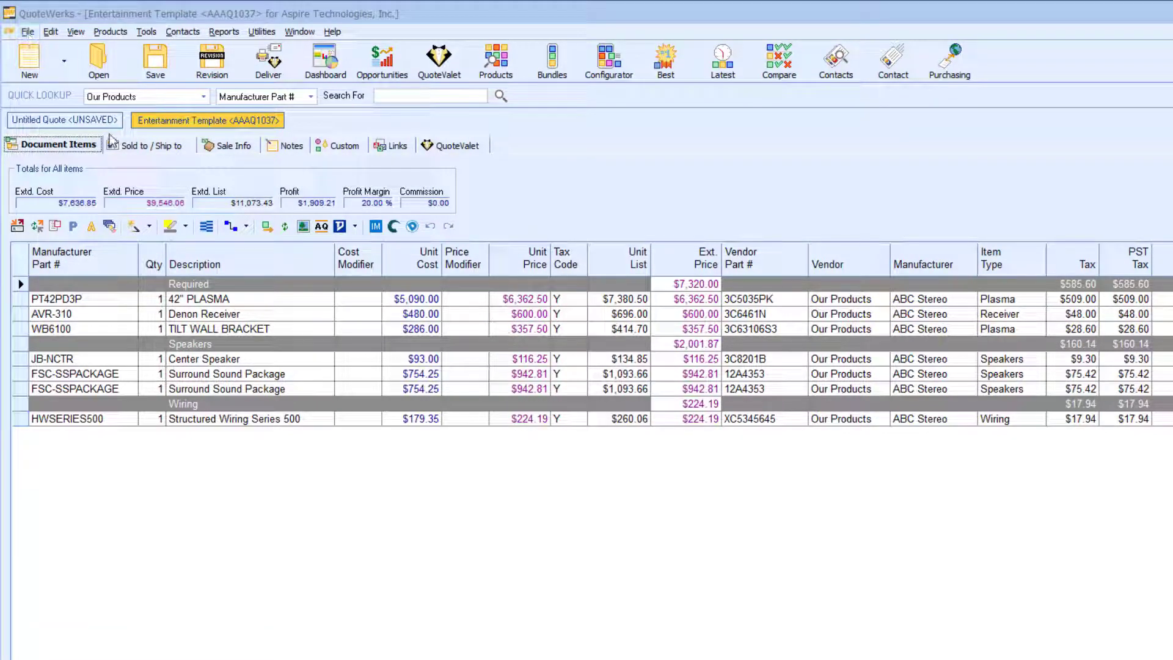
# - Convert AAAQ1037 to an order, confirming the quote save and MS CRM opportunity update
pyautogui.click(30, 32)
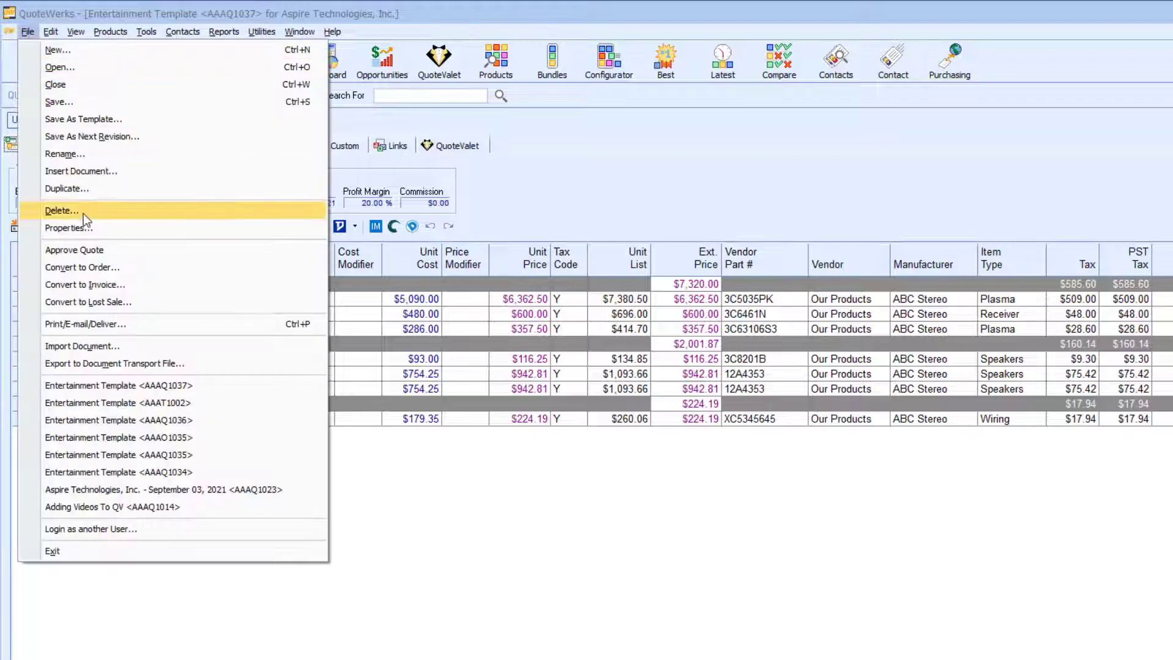
pyautogui.click(59, 102)
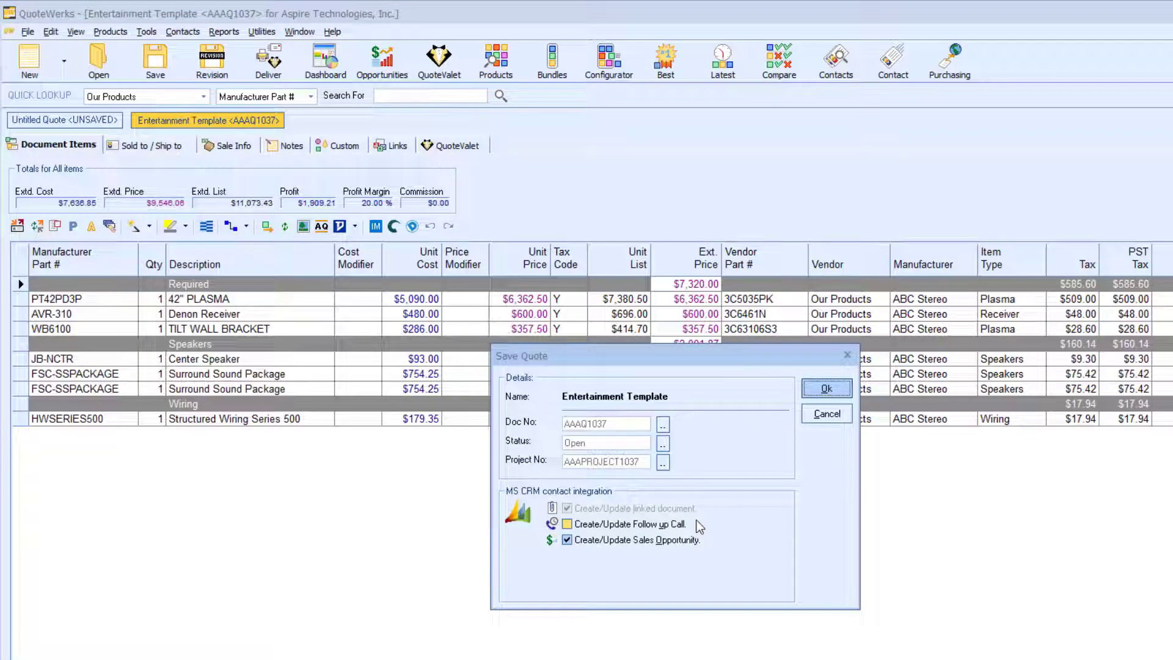
pyautogui.click(826, 389)
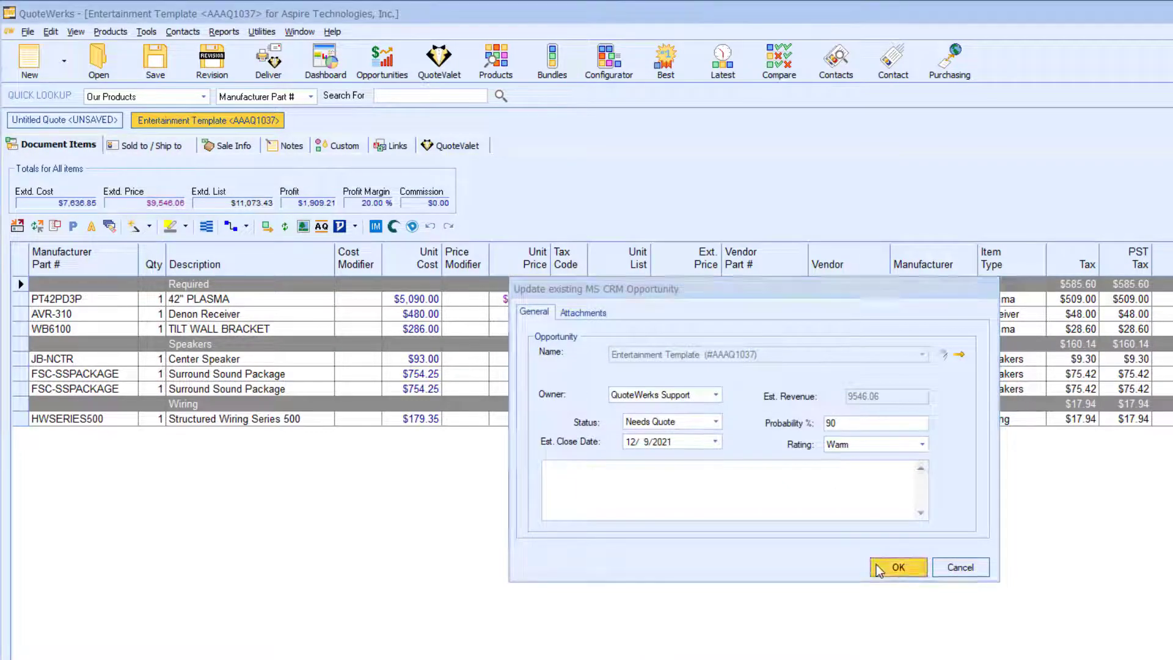
pyautogui.click(897, 567)
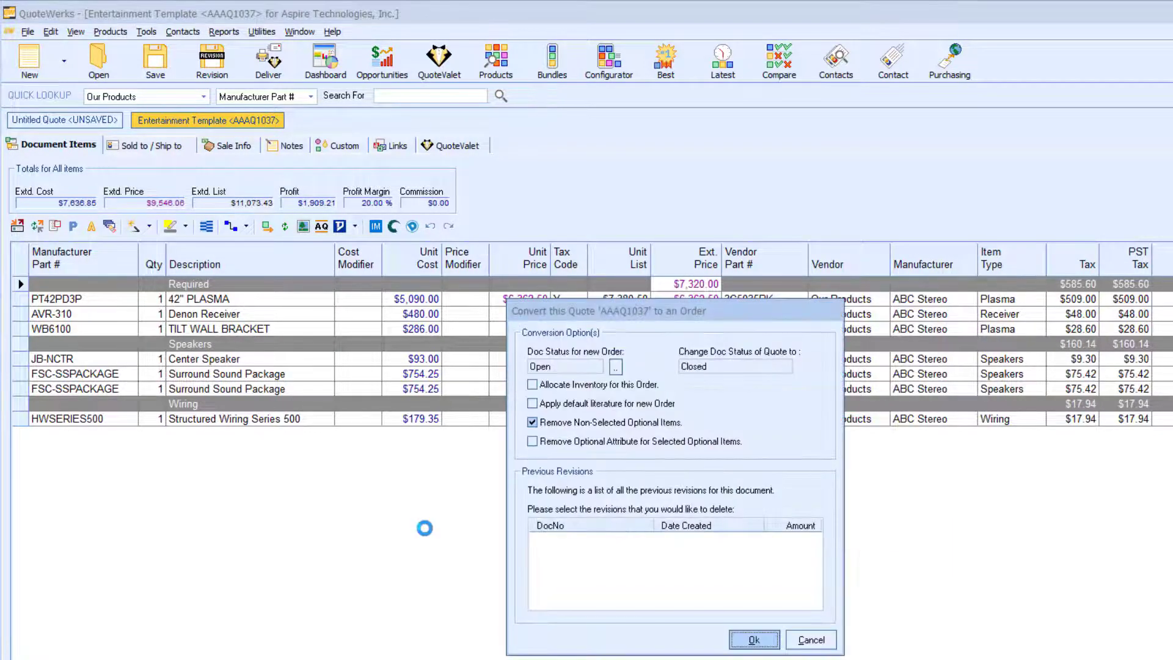
pyautogui.click(749, 639)
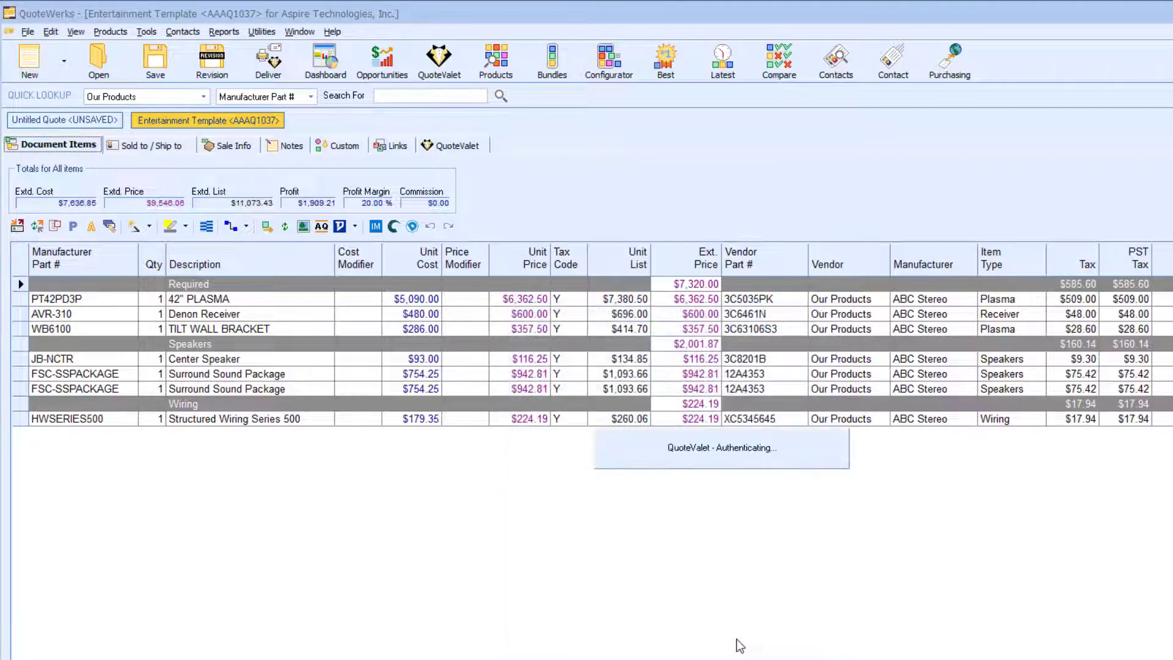